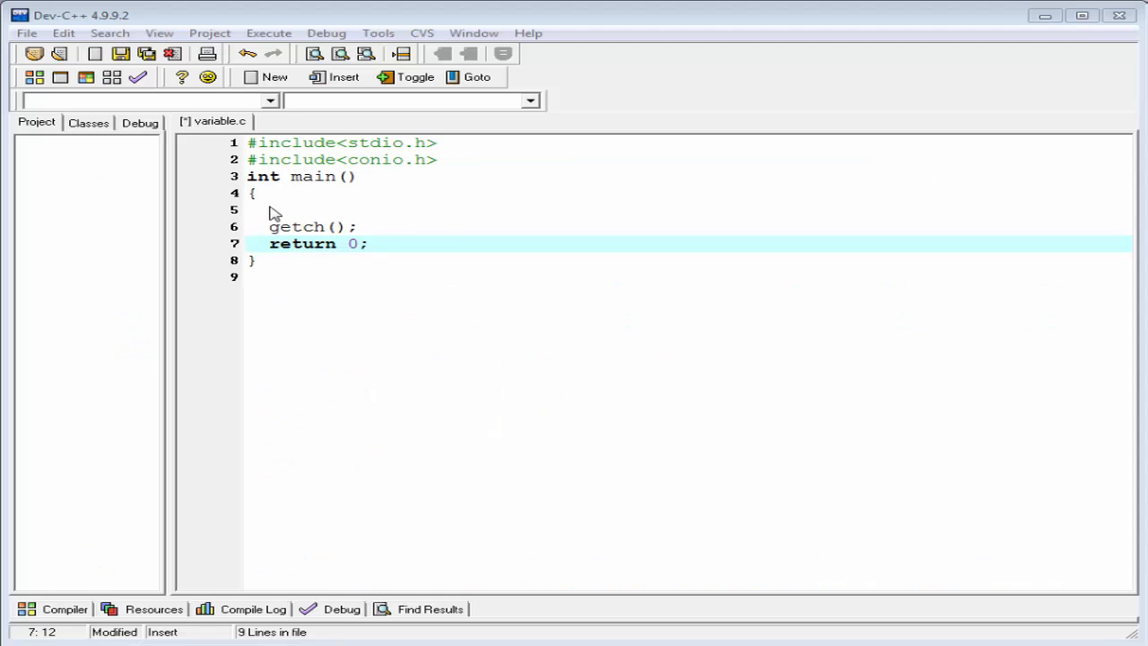
- Declare the variable with int weight; inside main
{"action": "left_click", "coordinate": [260, 208]}
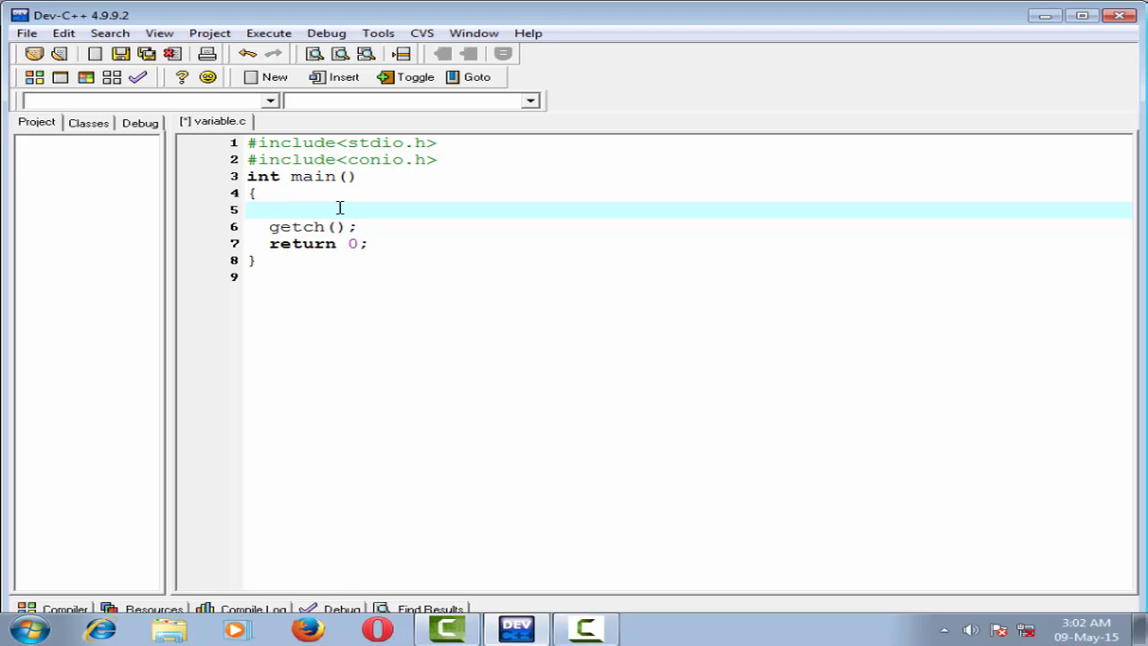
{"action": "type", "text": "int"}
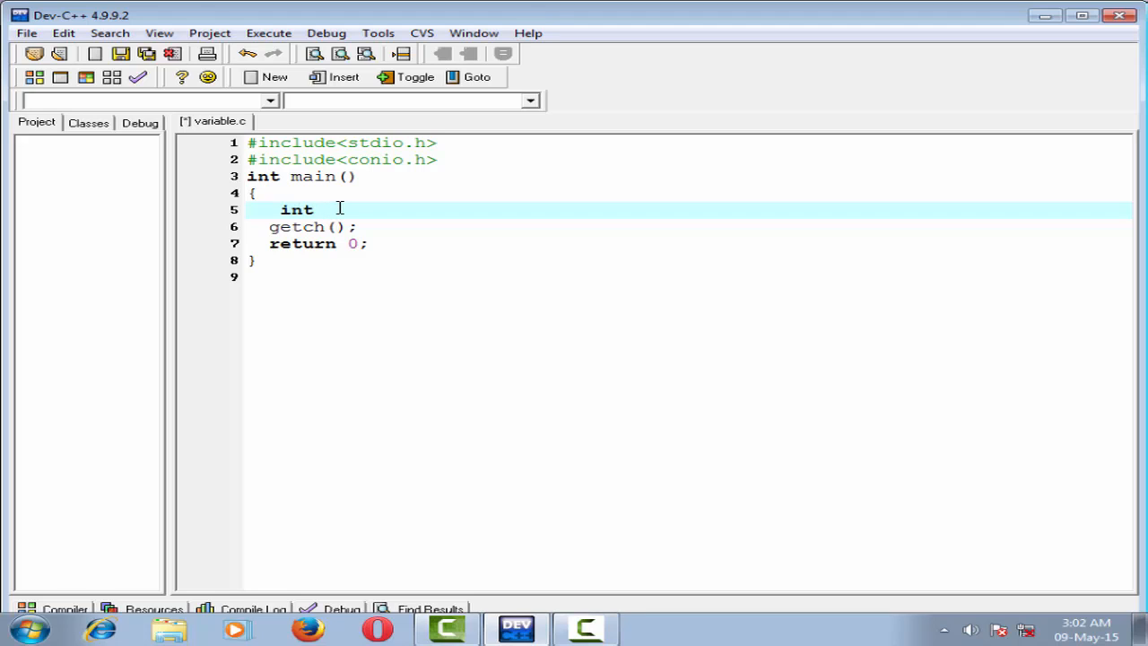
{"action": "type", "text": "weigh"}
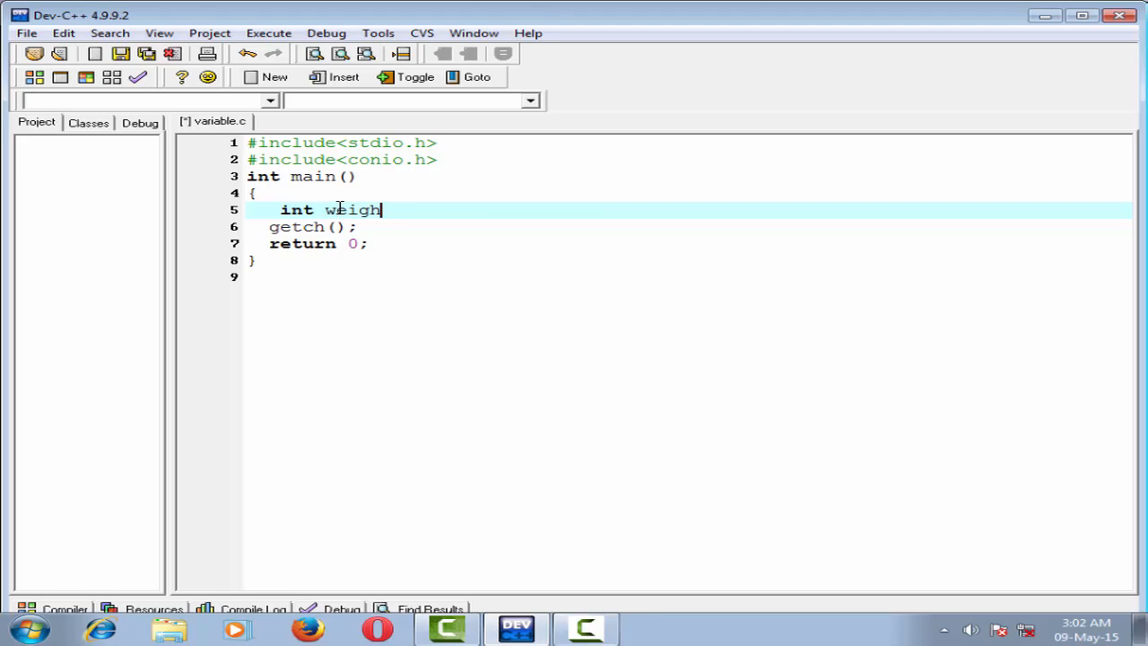
{"action": "type", "text": "t"}
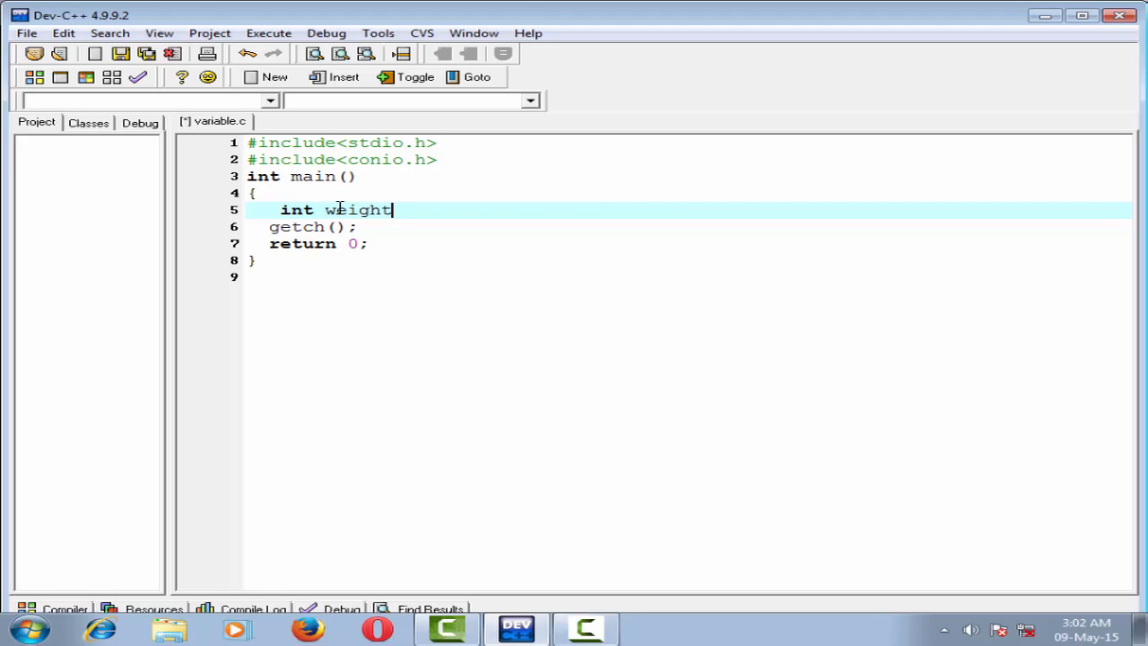
{"action": "type", "text": ";"}
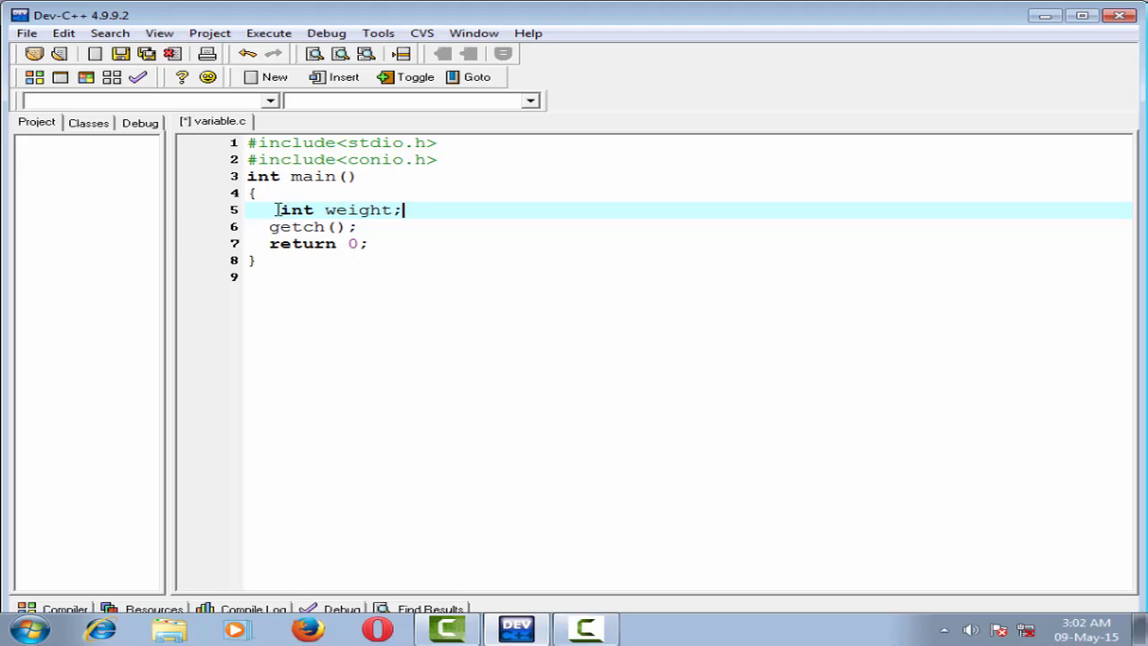
- Assign weight=56; on the line after the declaration
{"action": "left_click_drag", "start_coordinate": [273, 210], "coordinate": [406, 210]}
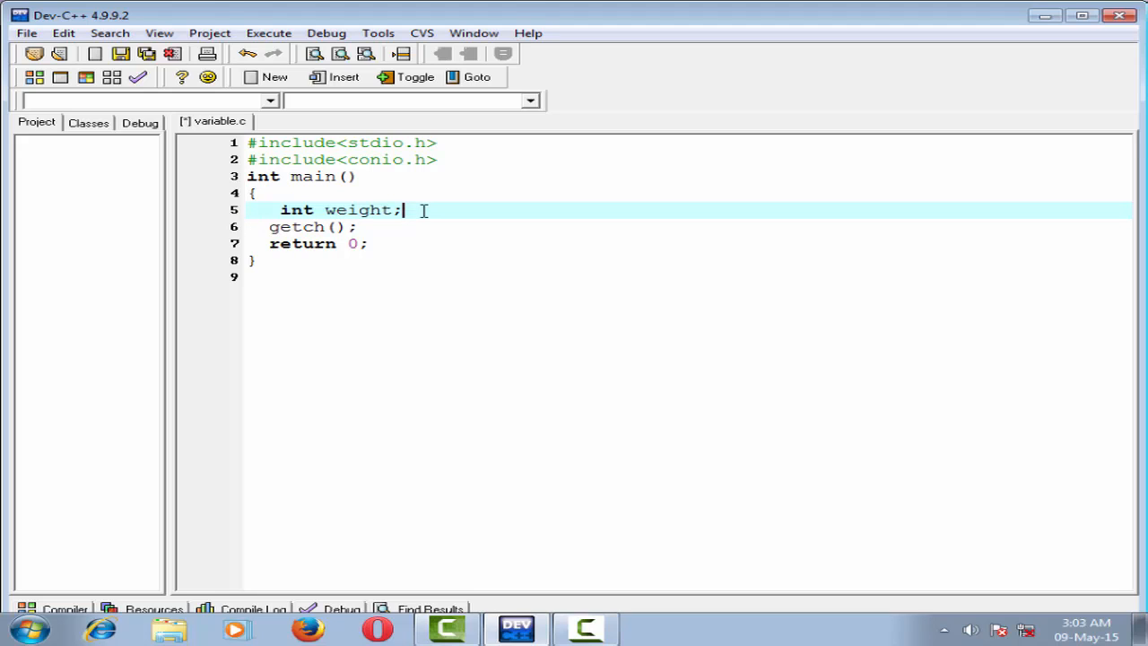
{"action": "type", "text": "weight=5"}
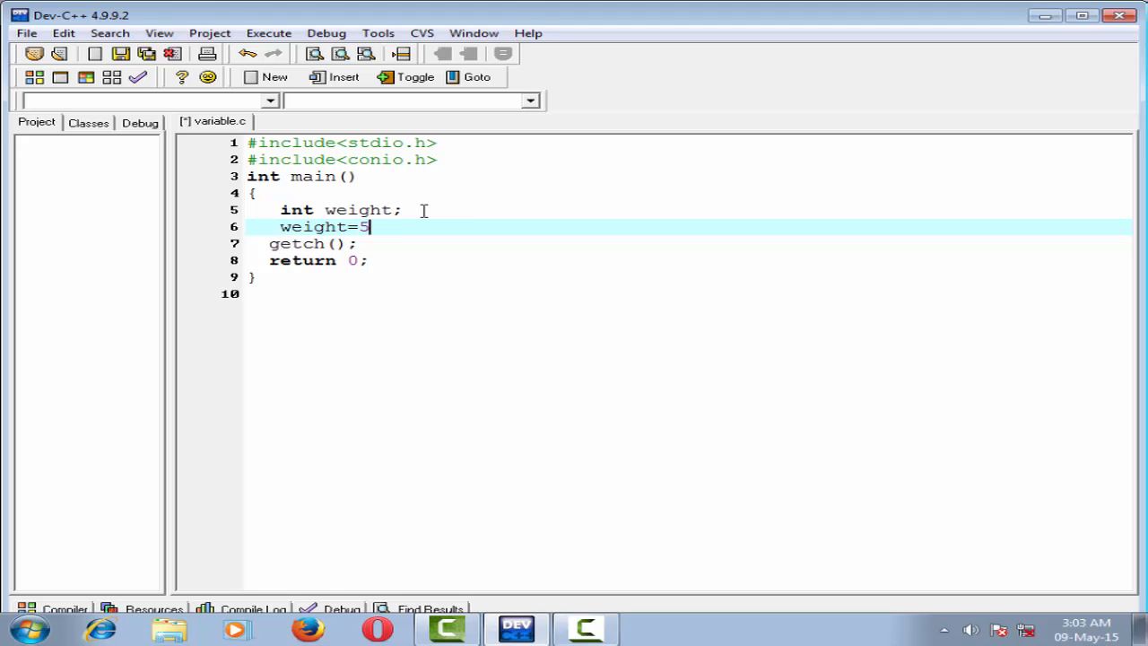
{"action": "type", "text": "6;"}
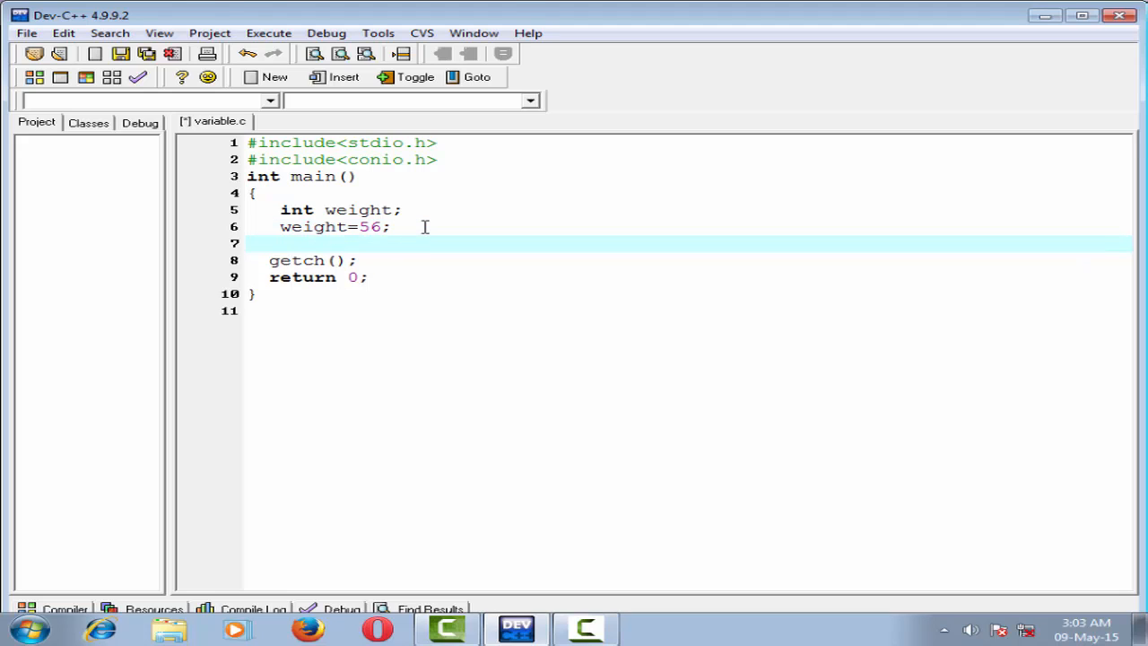
- Write printf("My weight is %d kg.",); after the assignment
{"action": "type", "text": "print"}
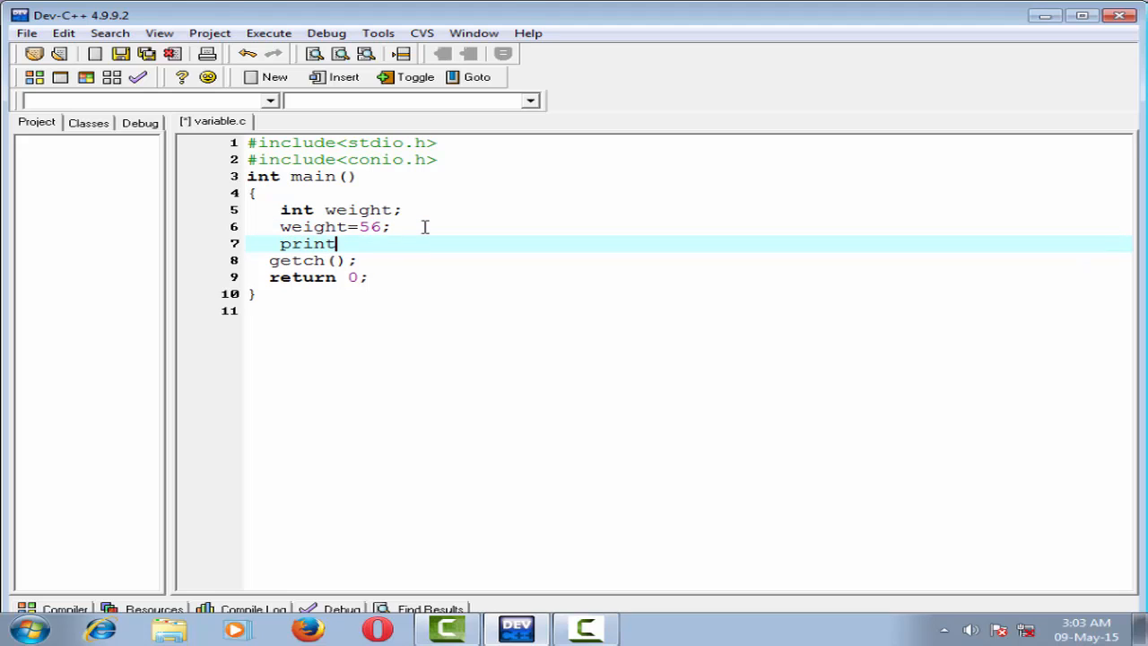
{"action": "type", "text": "f"}
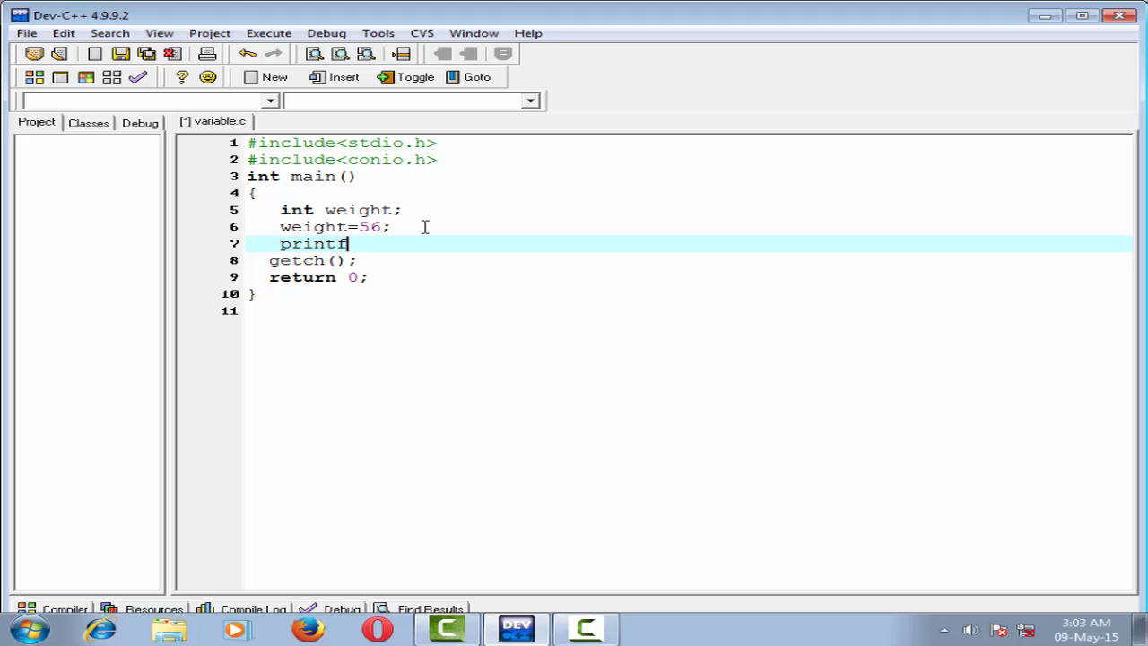
{"action": "type", "text": "(\"\")"}
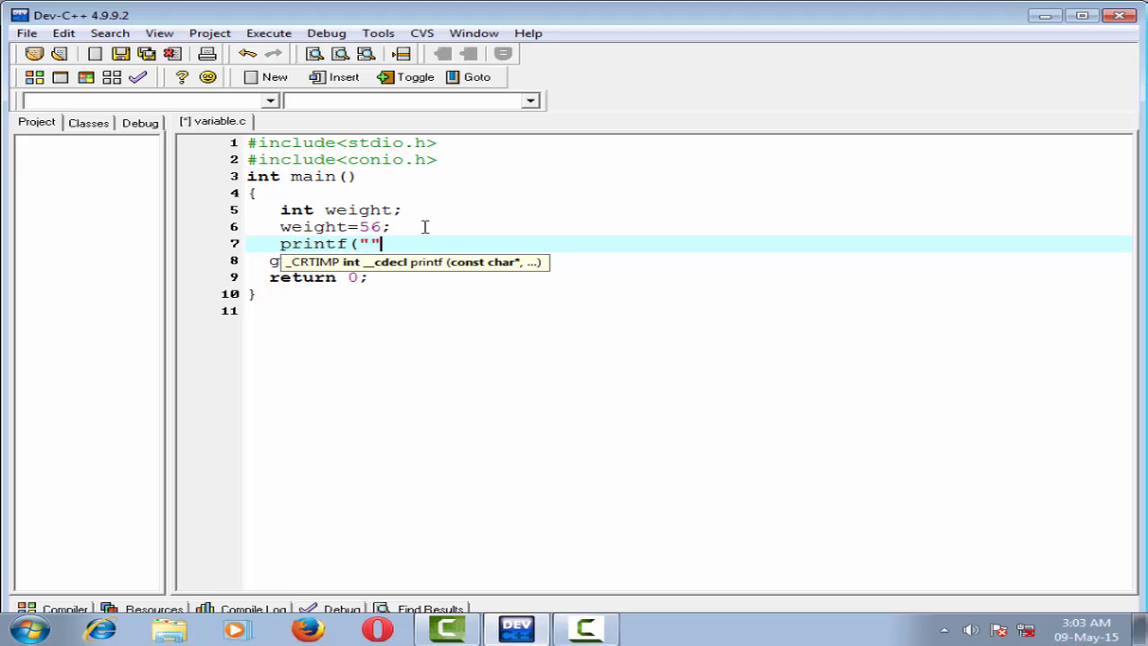
{"action": "type", "text": ");"}
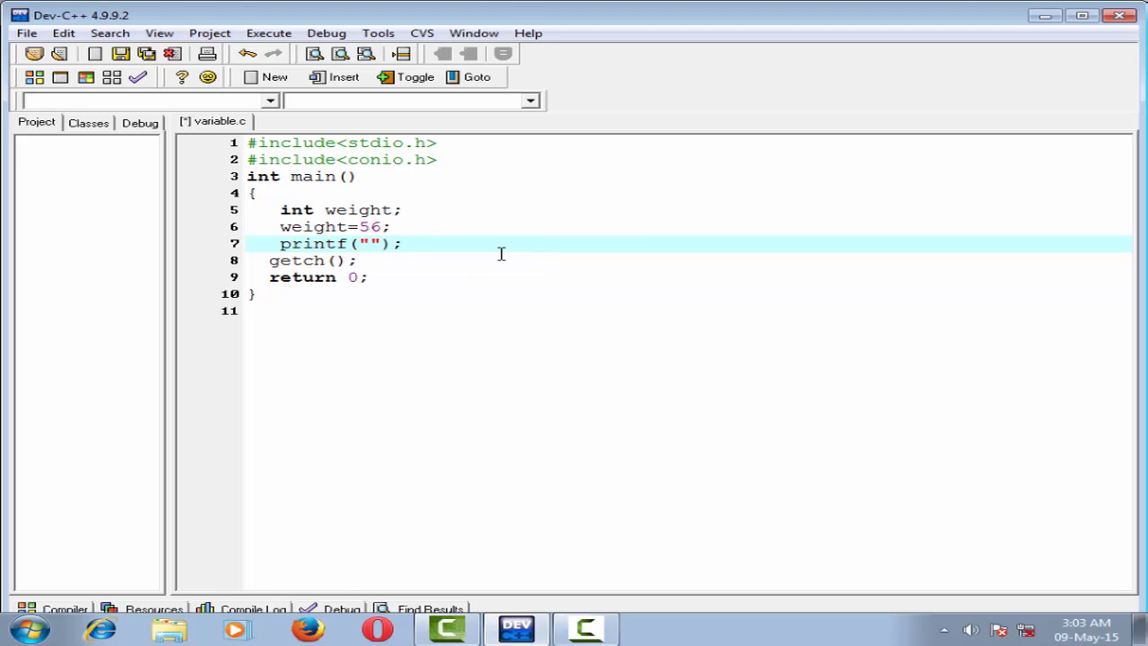
{"action": "type", "text": "My"}
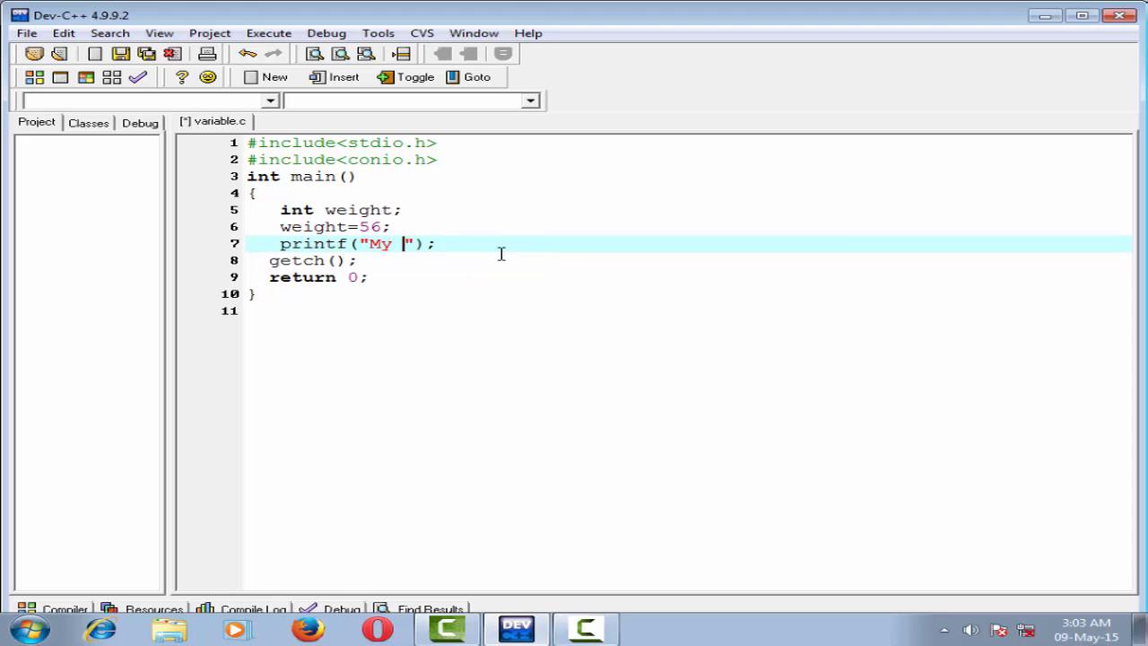
{"action": "type", "text": "weight"}
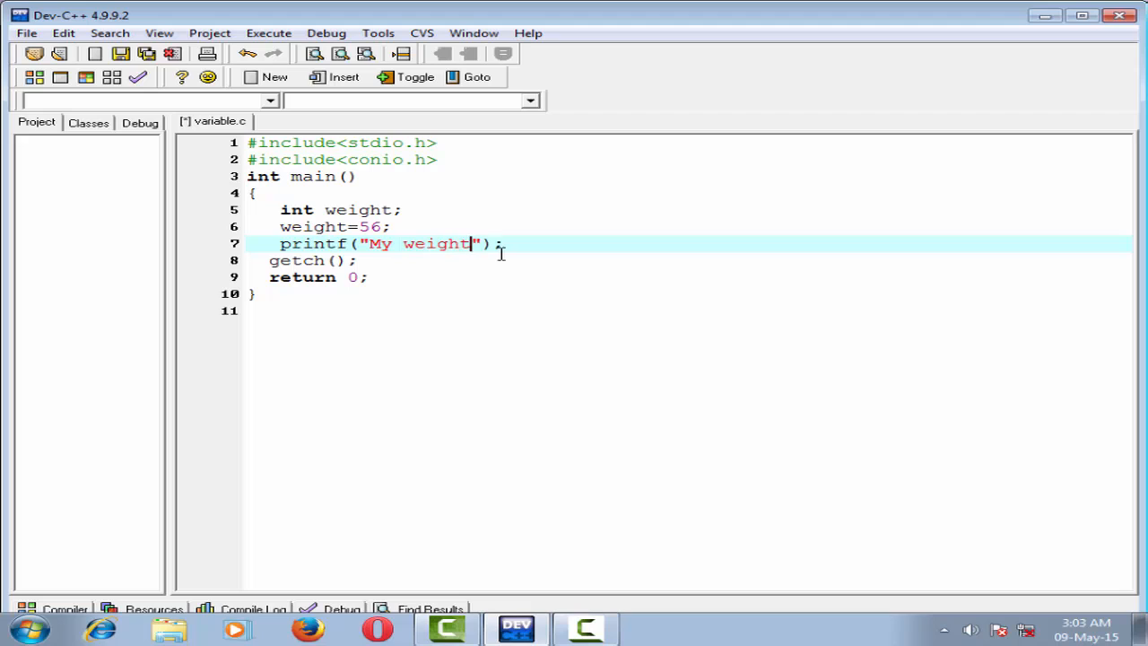
{"action": "type", "text": "is %"}
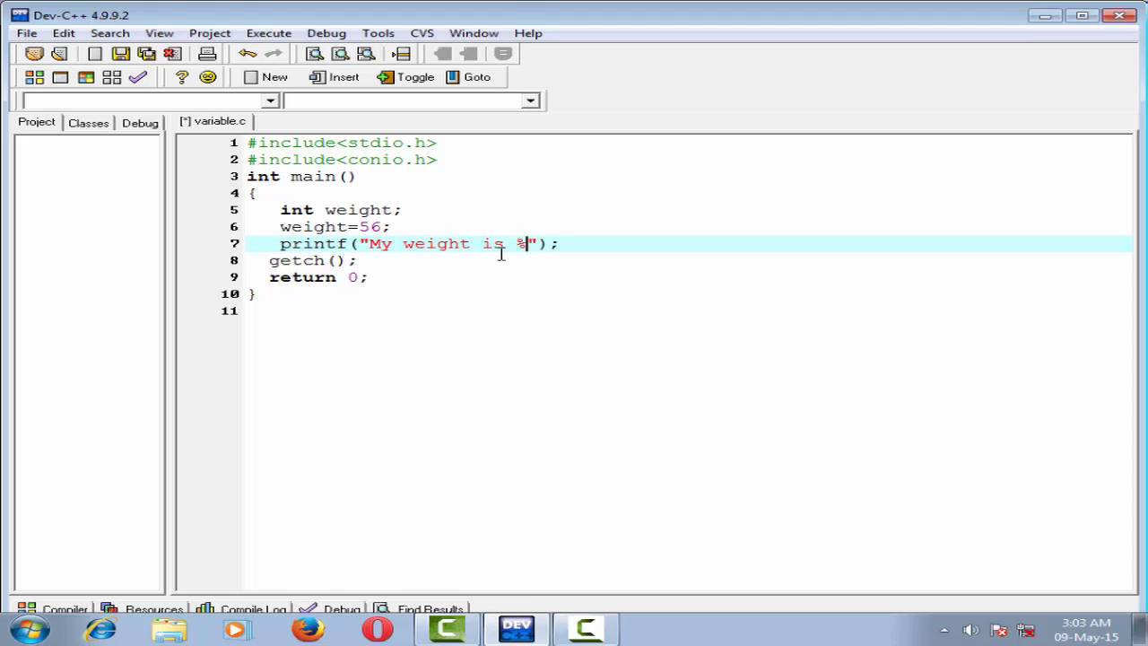
{"action": "type", "text": "d"}
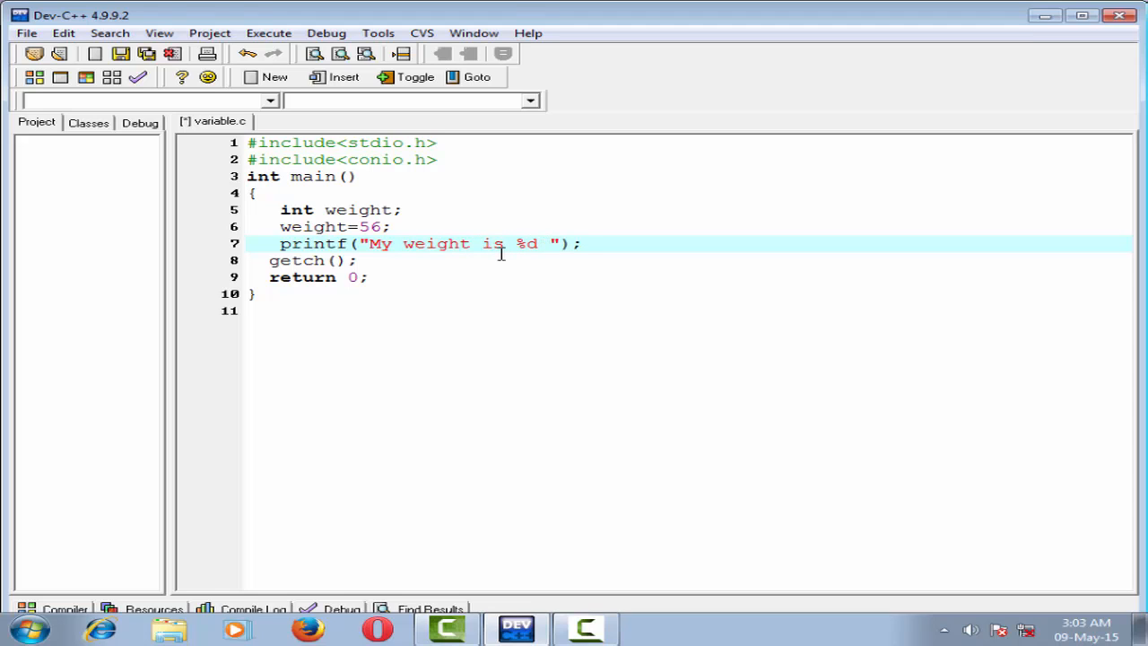
{"action": "type", "text": "kg."}
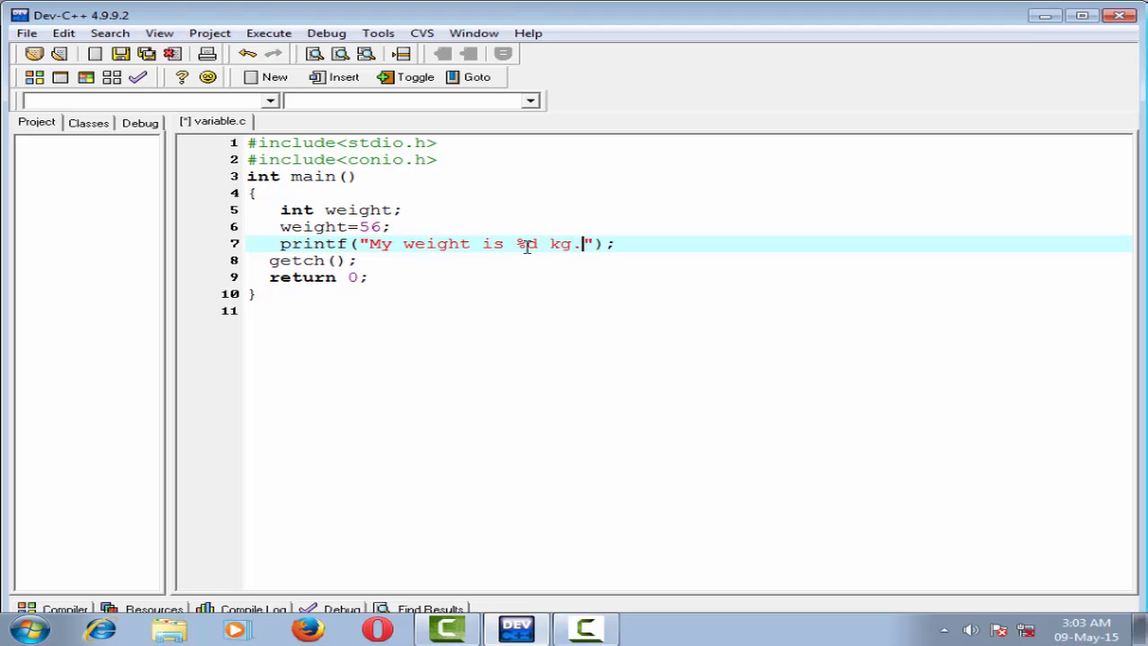
{"action": "mouse_move", "coordinate": [520, 244]}
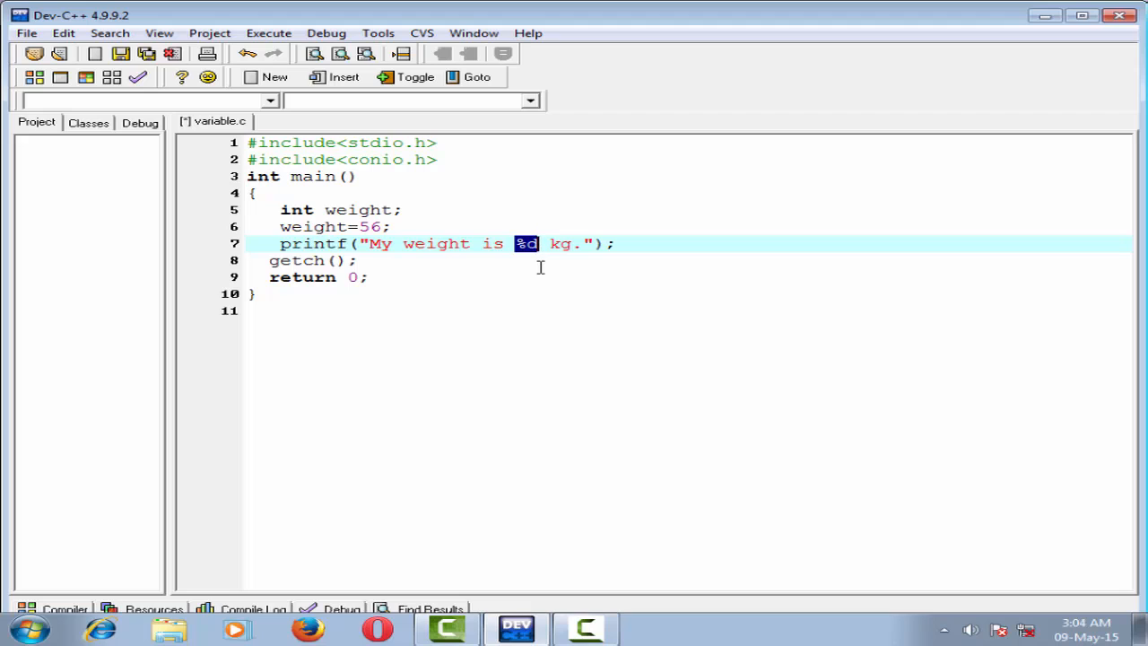
{"action": "mouse_move", "coordinate": [524, 255]}
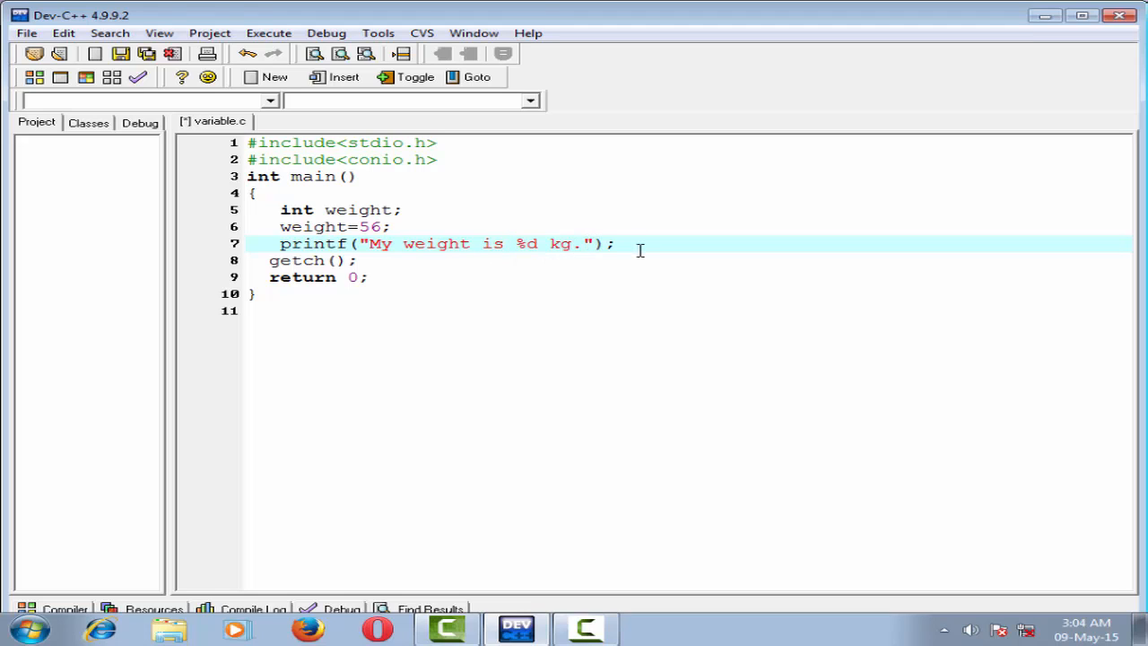
{"action": "type", "text": ","}
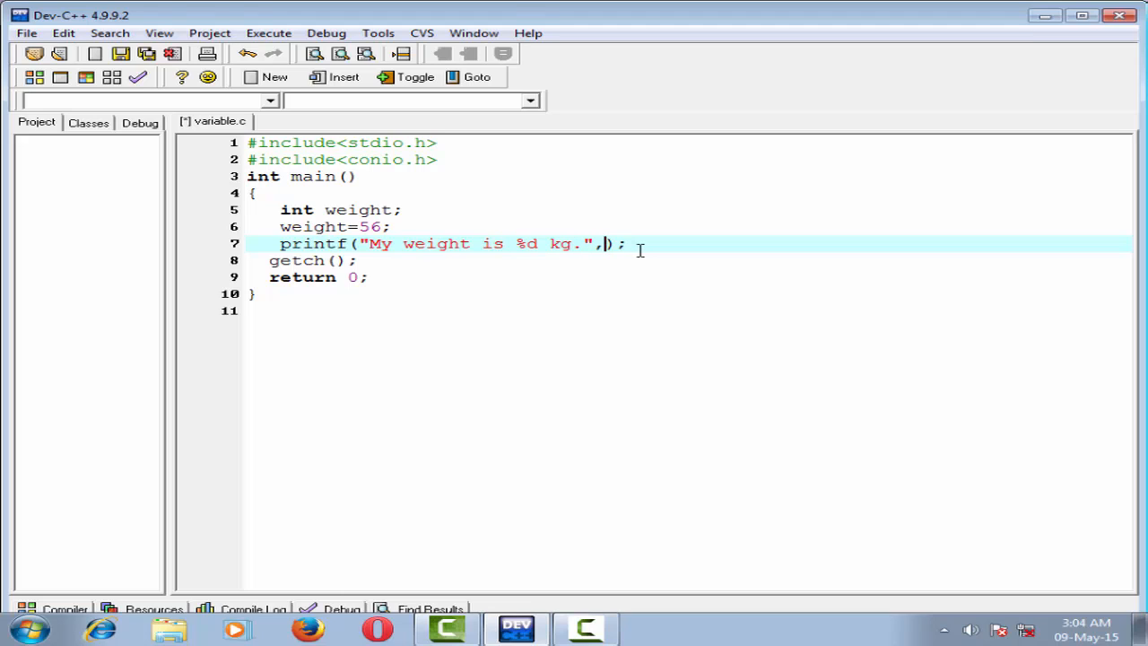
- Compile and run the program, see "My weight is 56 kg.", then close the output window
{"action": "left_click", "coordinate": [269, 32]}
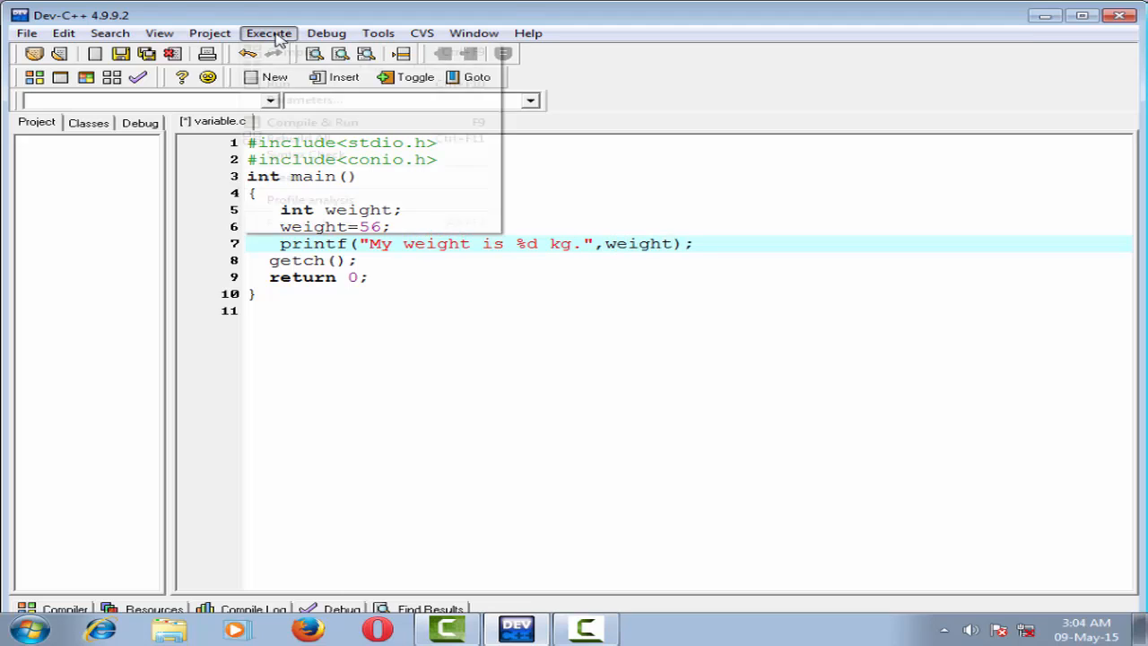
{"action": "left_click", "coordinate": [269, 32]}
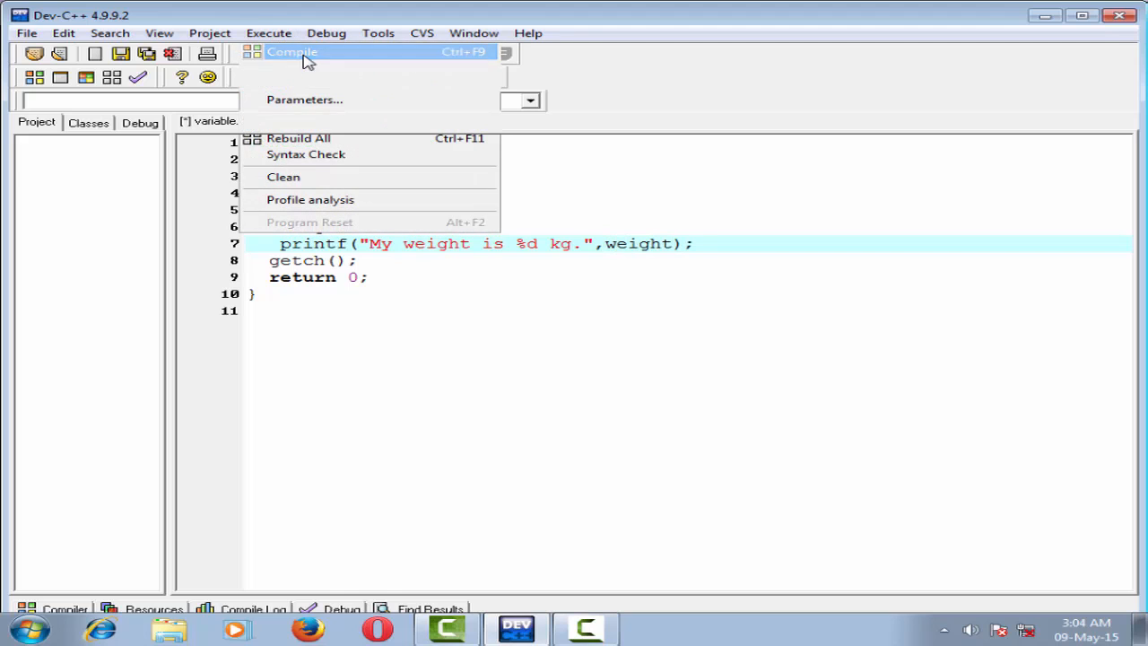
{"action": "left_click", "coordinate": [291, 50]}
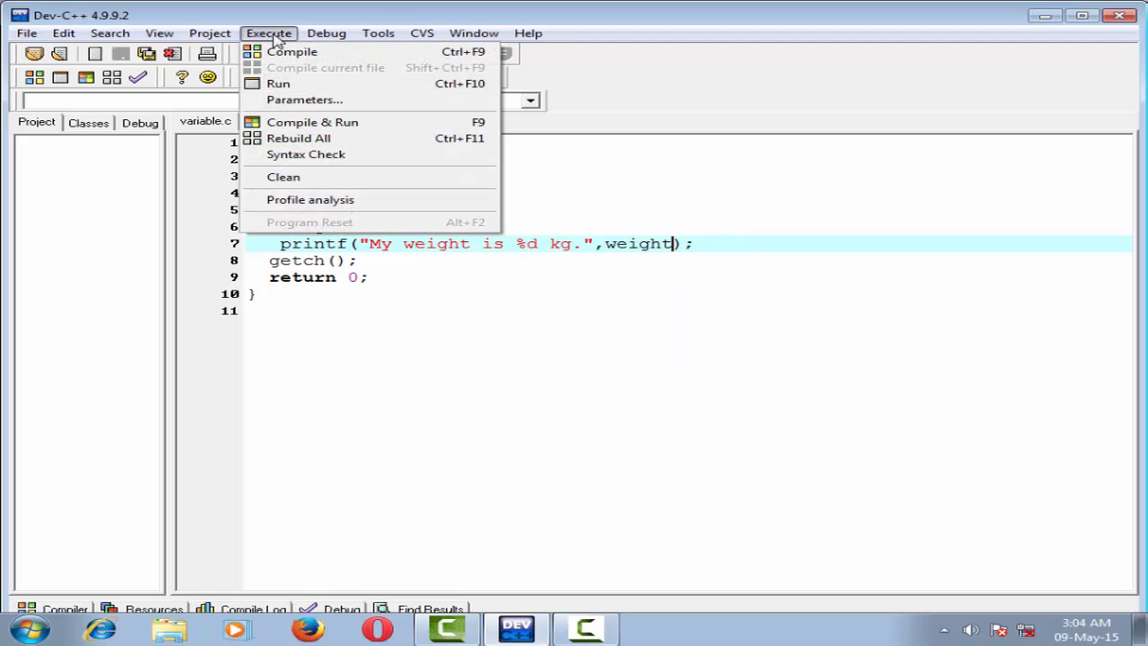
{"action": "left_click", "coordinate": [312, 122]}
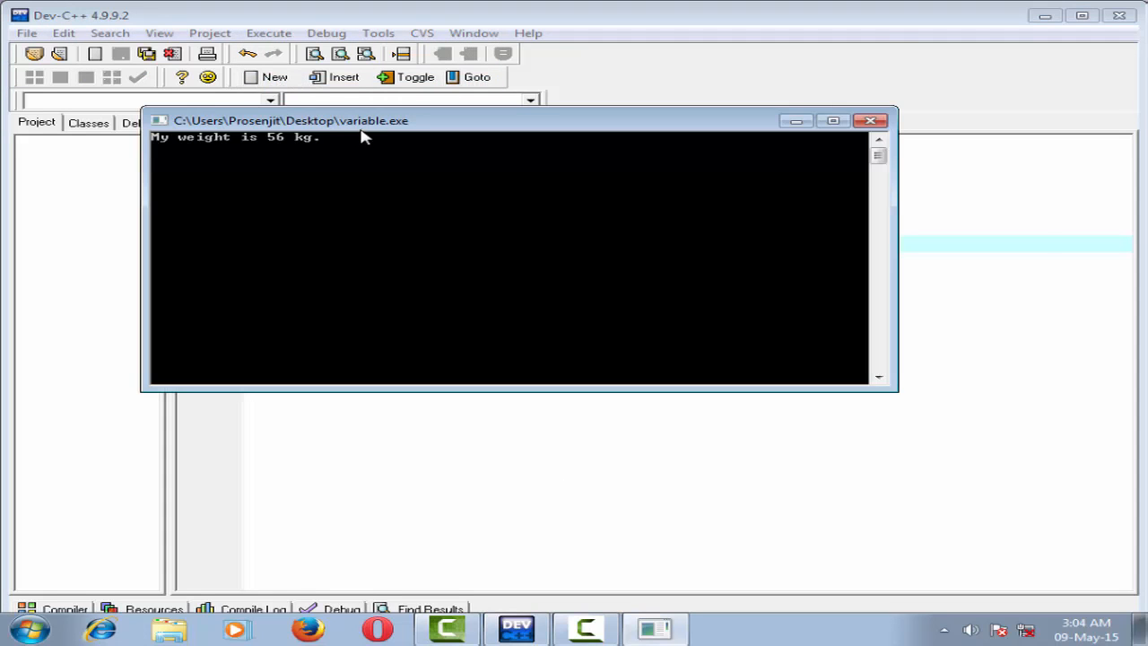
{"action": "left_click_drag", "start_coordinate": [287, 120], "coordinate": [553, 237]}
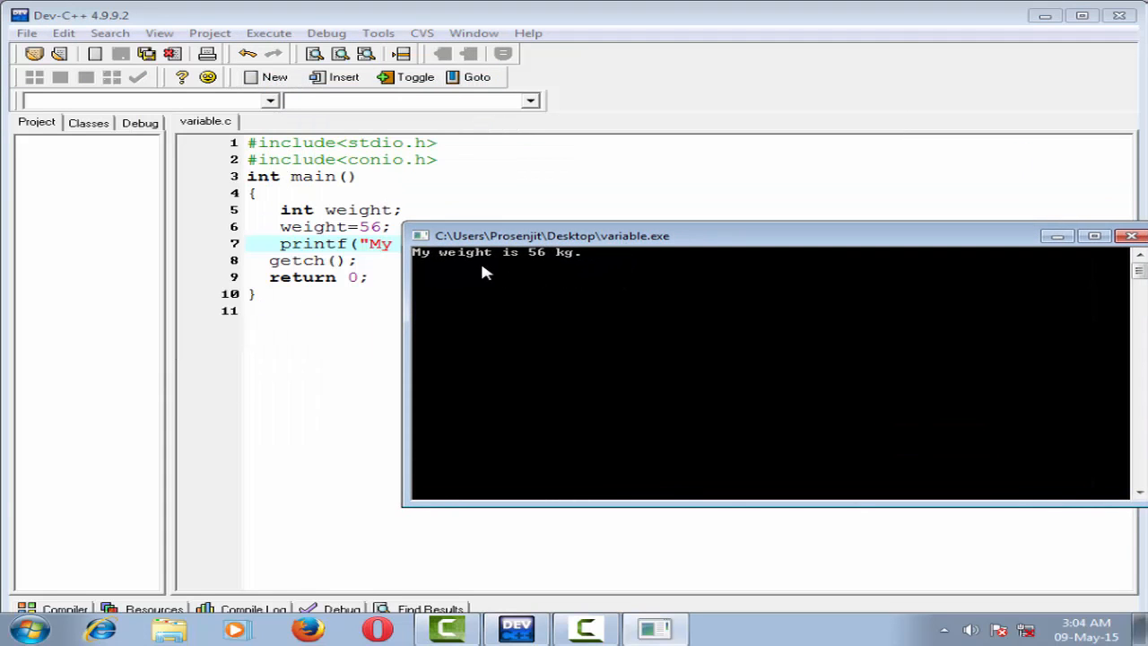
{"action": "left_click", "coordinate": [1130, 237]}
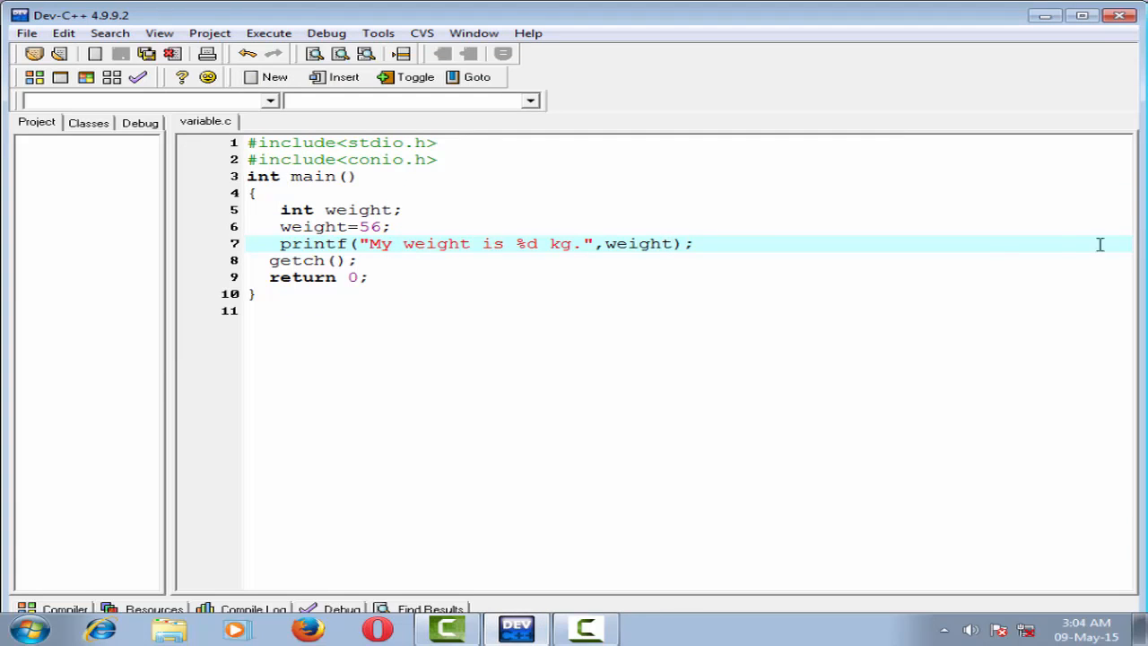
{"action": "mouse_move", "coordinate": [624, 273]}
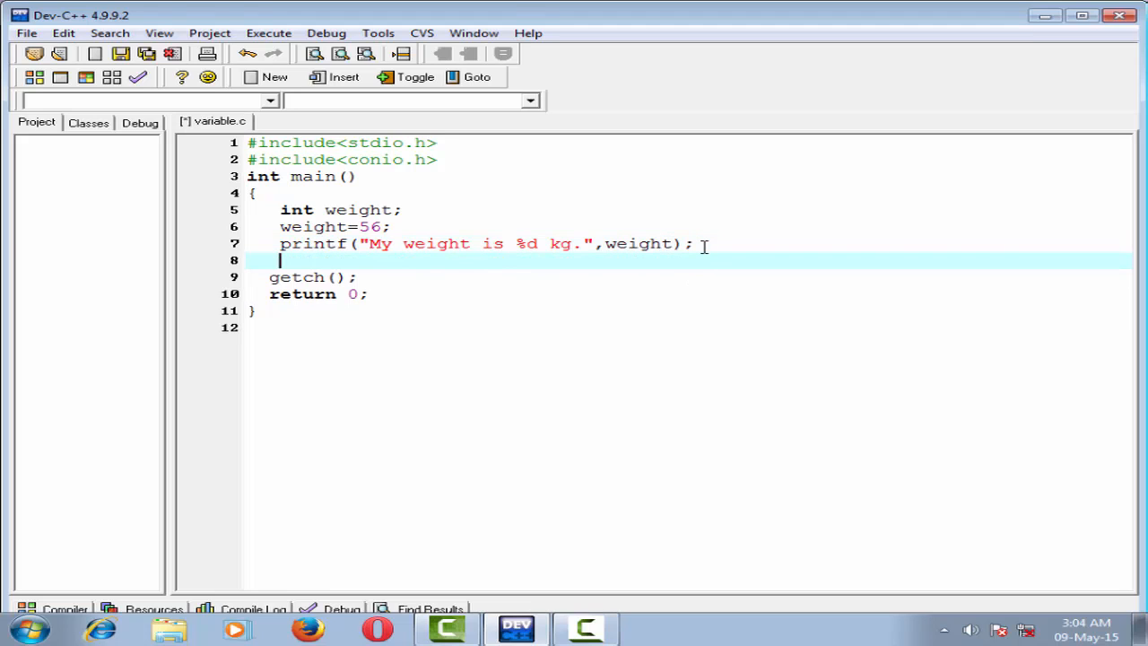
- Reassign weight=60; and add a second printf starting with "\n now My weight is"
{"action": "type", "text": "weig"}
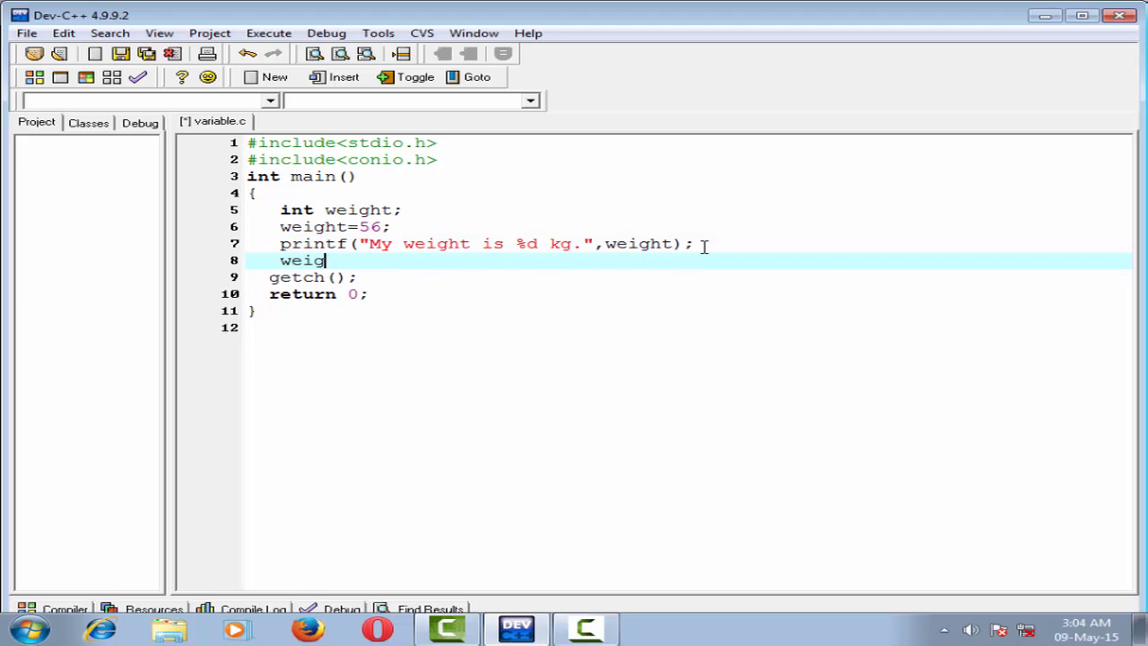
{"action": "type", "text": "ht=60"}
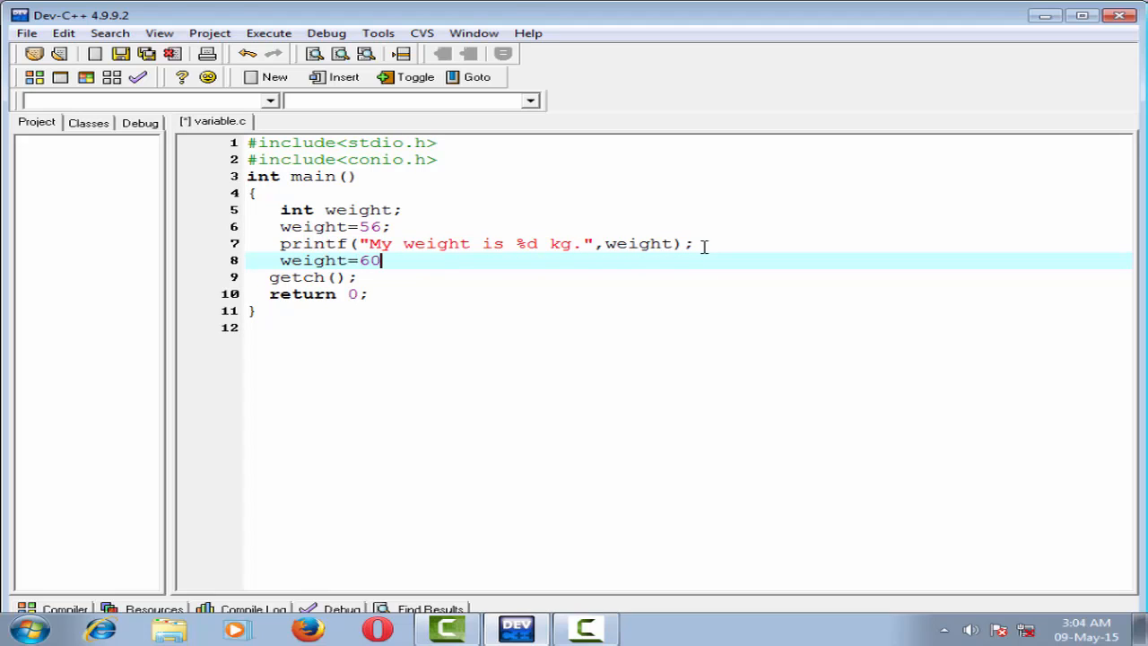
{"action": "key", "text": "Return"}
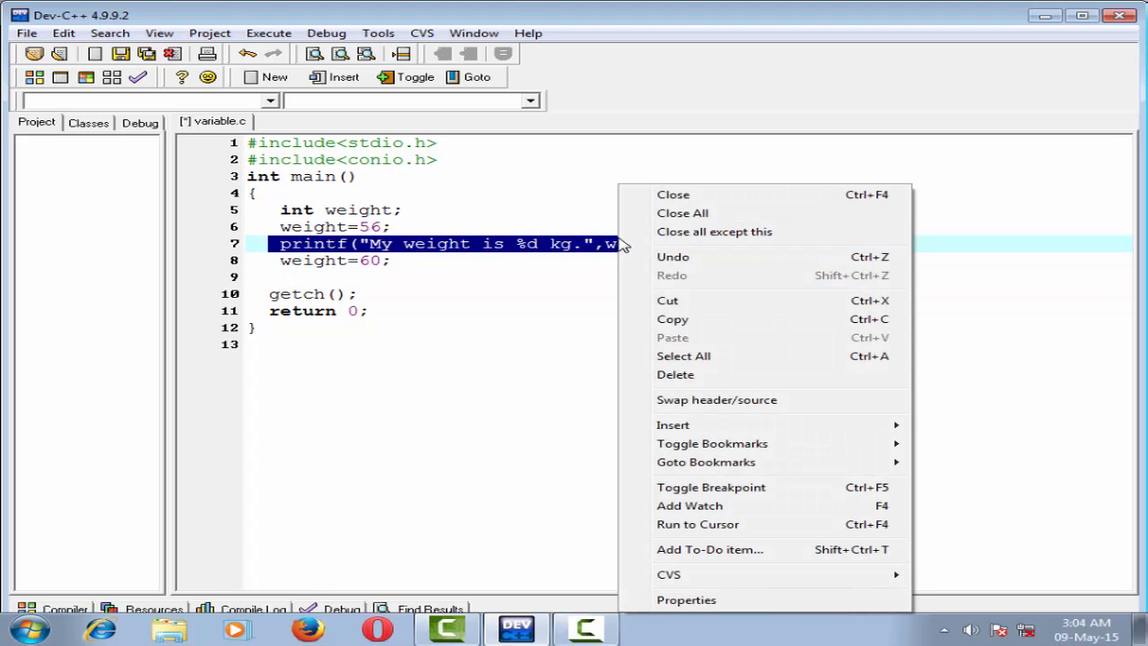
{"action": "mouse_move", "coordinate": [673, 319]}
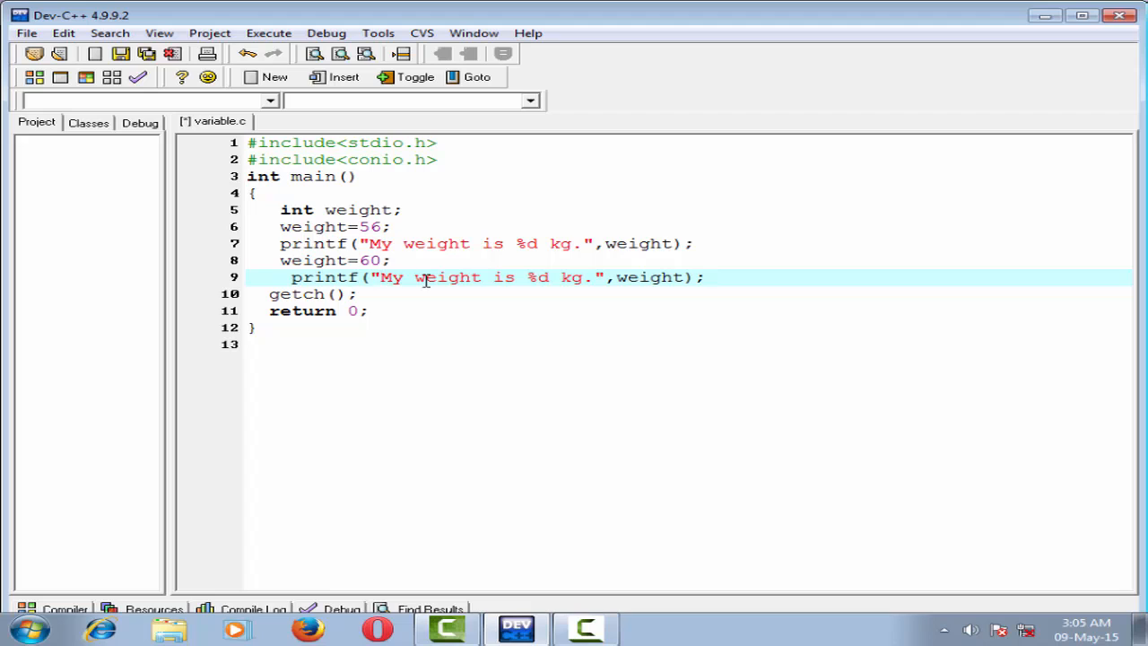
{"action": "type", "text": "\\n now"}
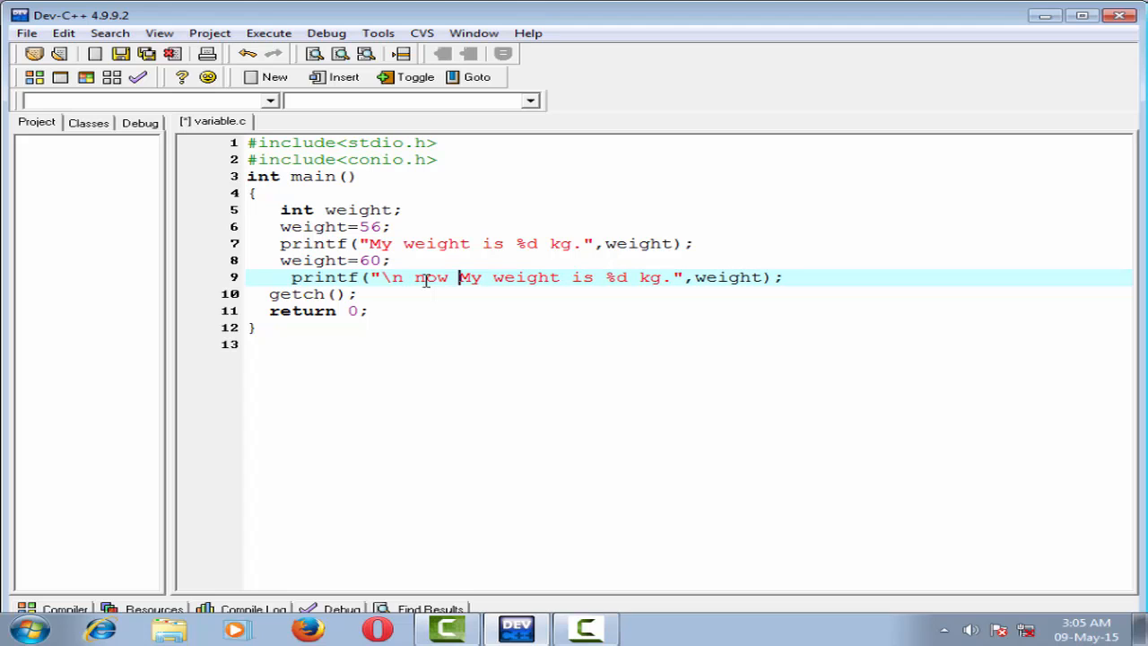
{"action": "mouse_move", "coordinate": [493, 295]}
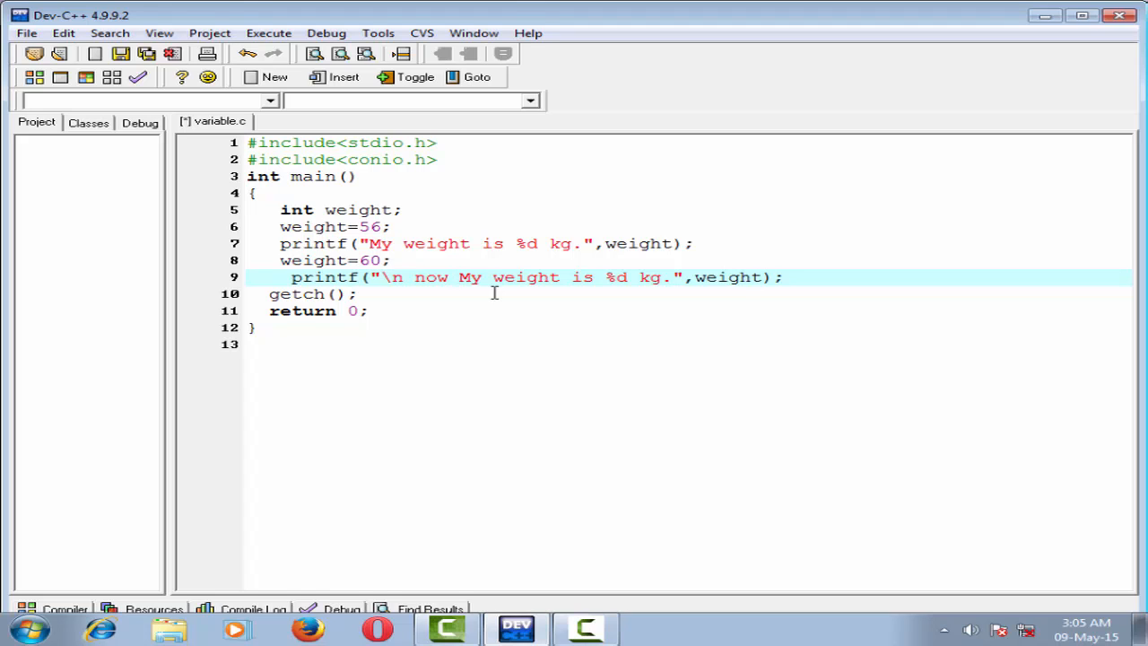
{"action": "left_click", "coordinate": [458, 276]}
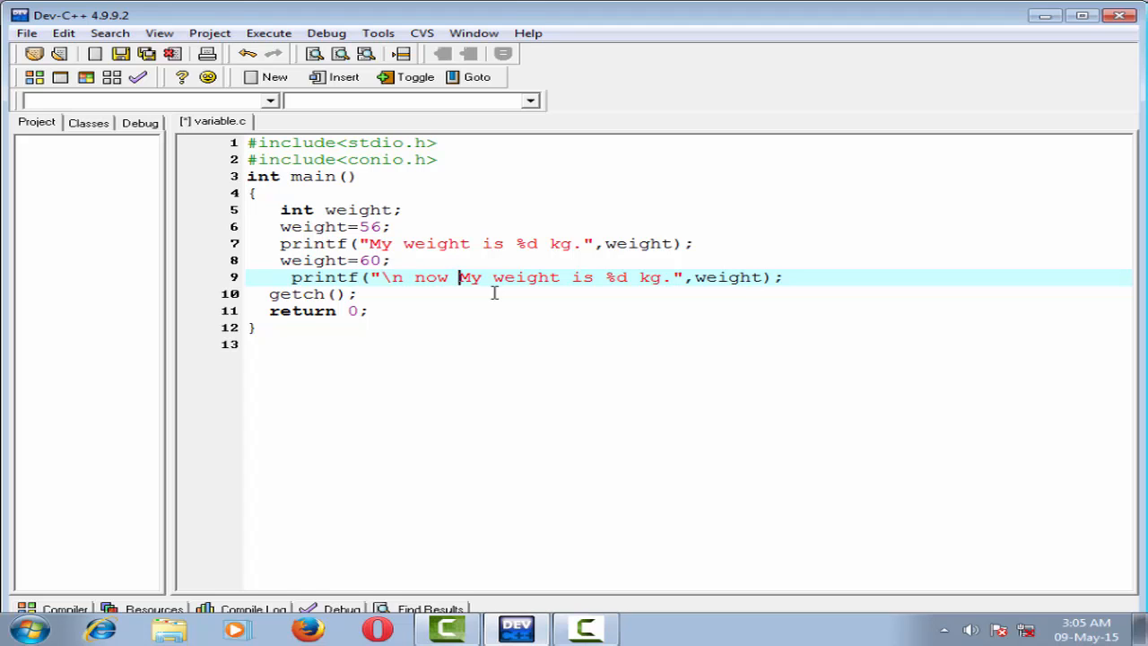
{"action": "mouse_move", "coordinate": [491, 260]}
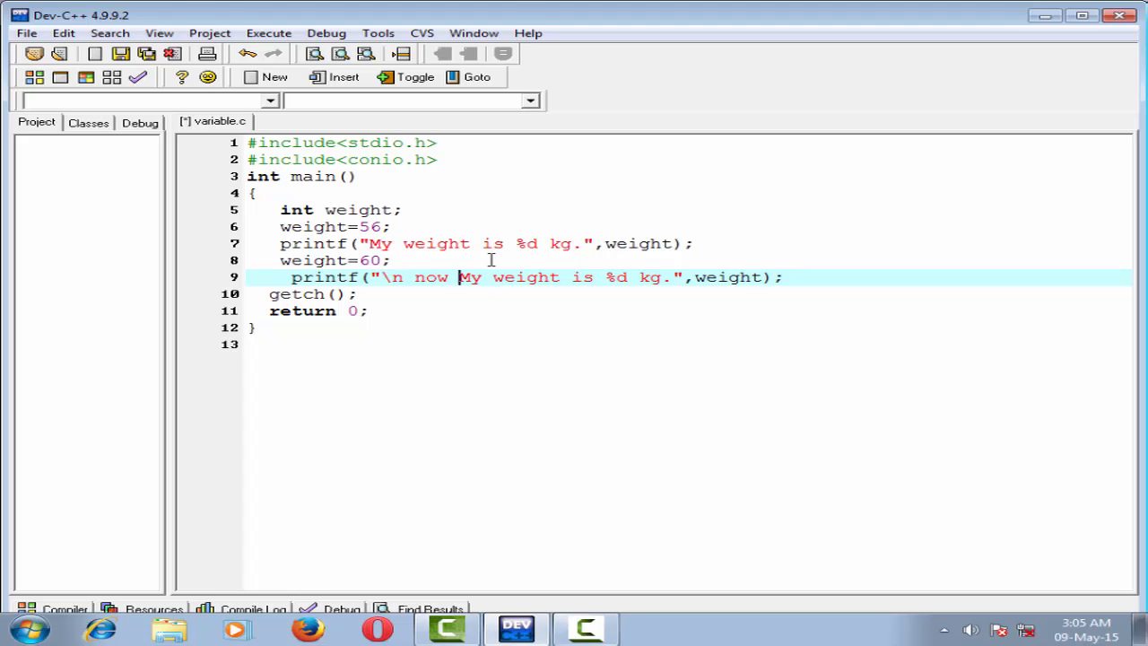
- Compile and run to see 56 kg then 60 kg printed, then close the console
{"action": "left_click", "coordinate": [269, 32]}
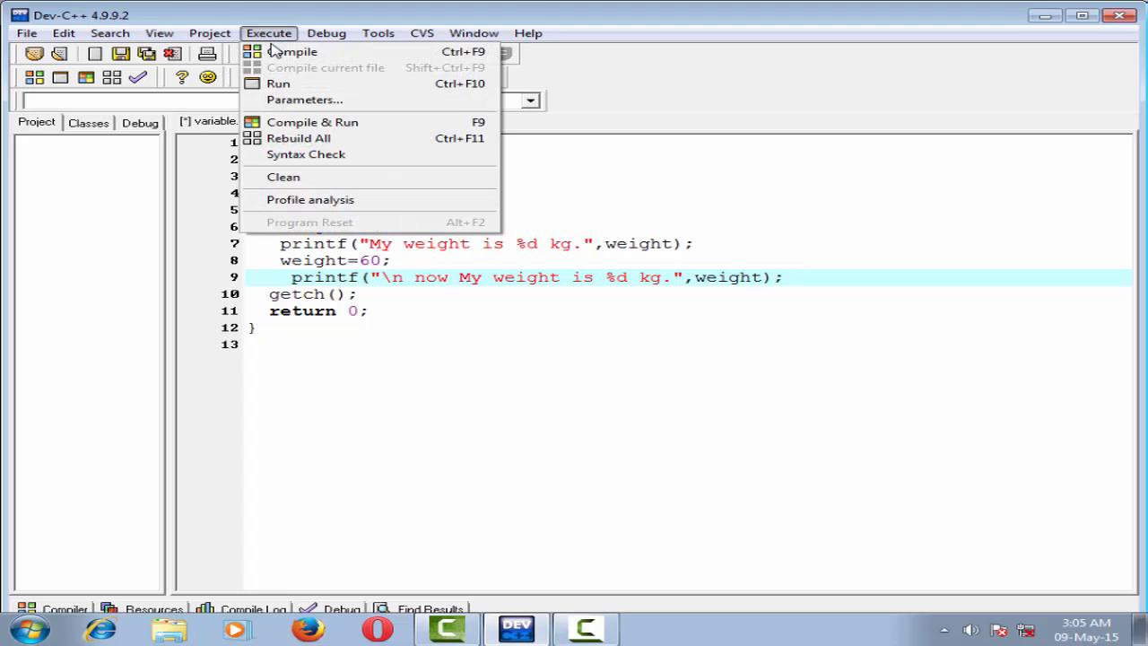
{"action": "left_click", "coordinate": [291, 50]}
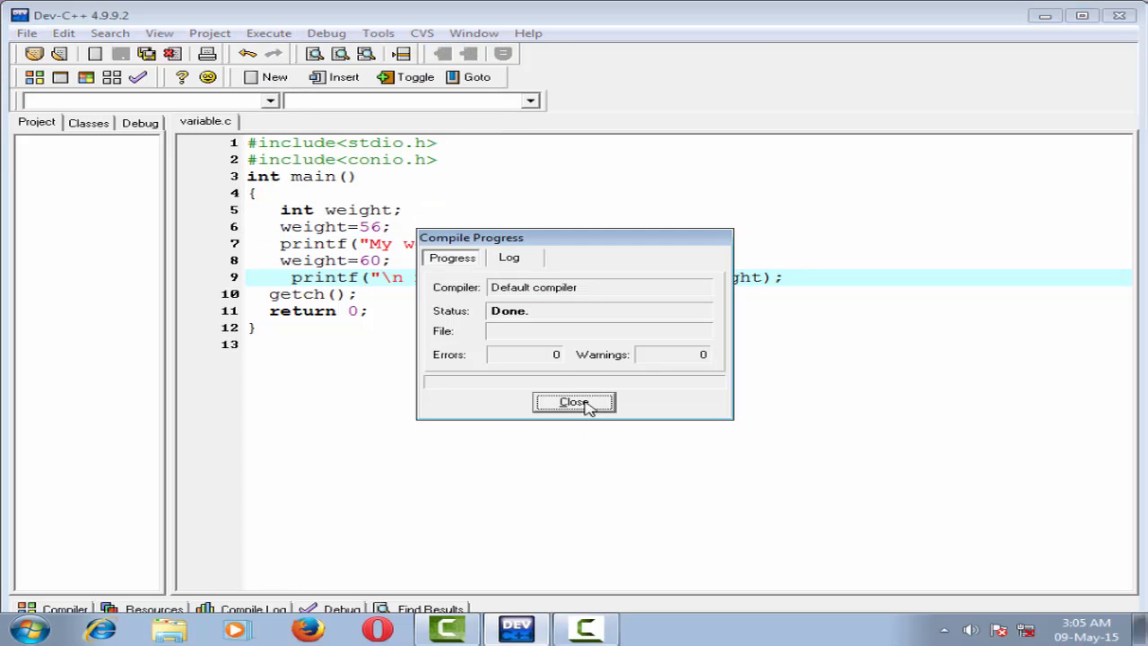
{"action": "left_click", "coordinate": [269, 32]}
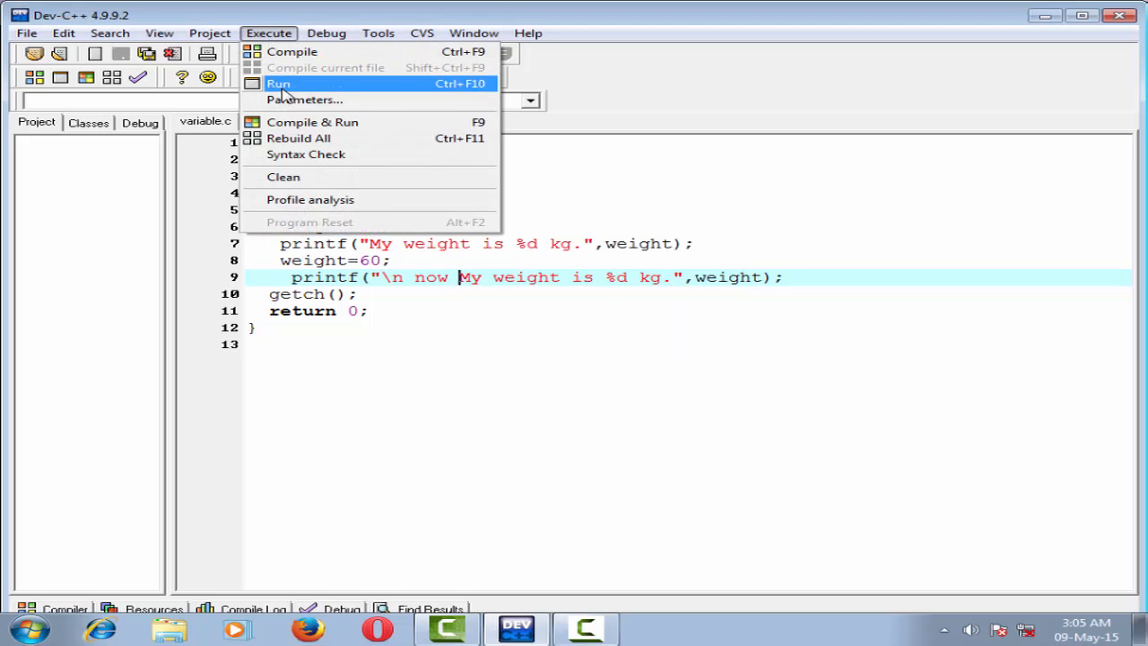
{"action": "left_click", "coordinate": [278, 83]}
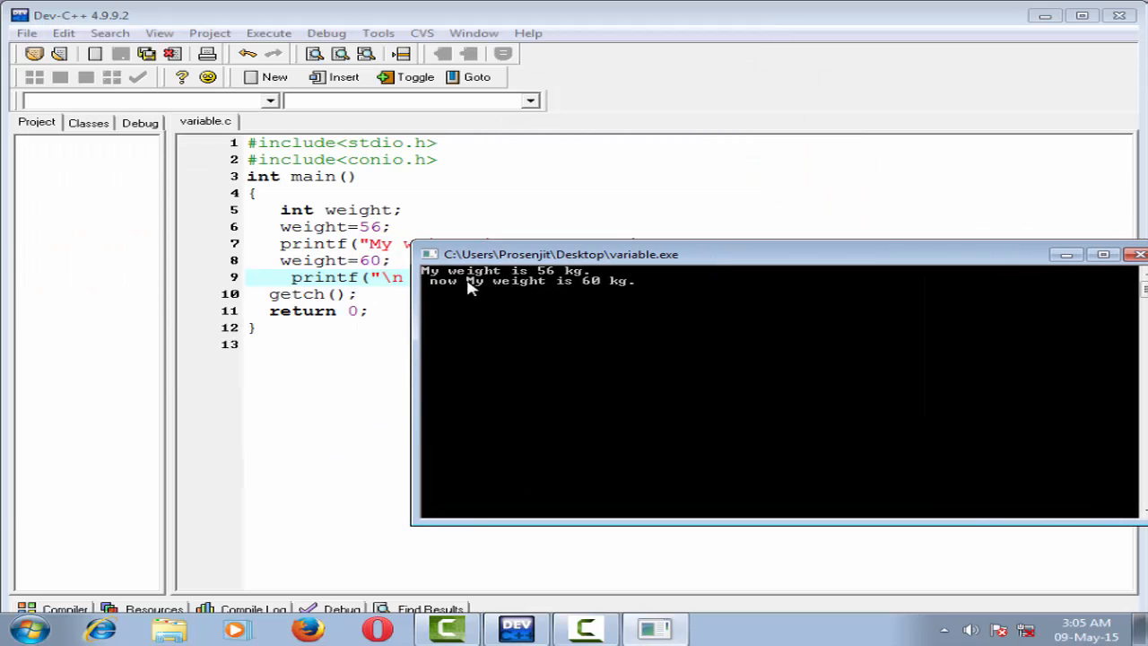
{"action": "mouse_move", "coordinate": [613, 280]}
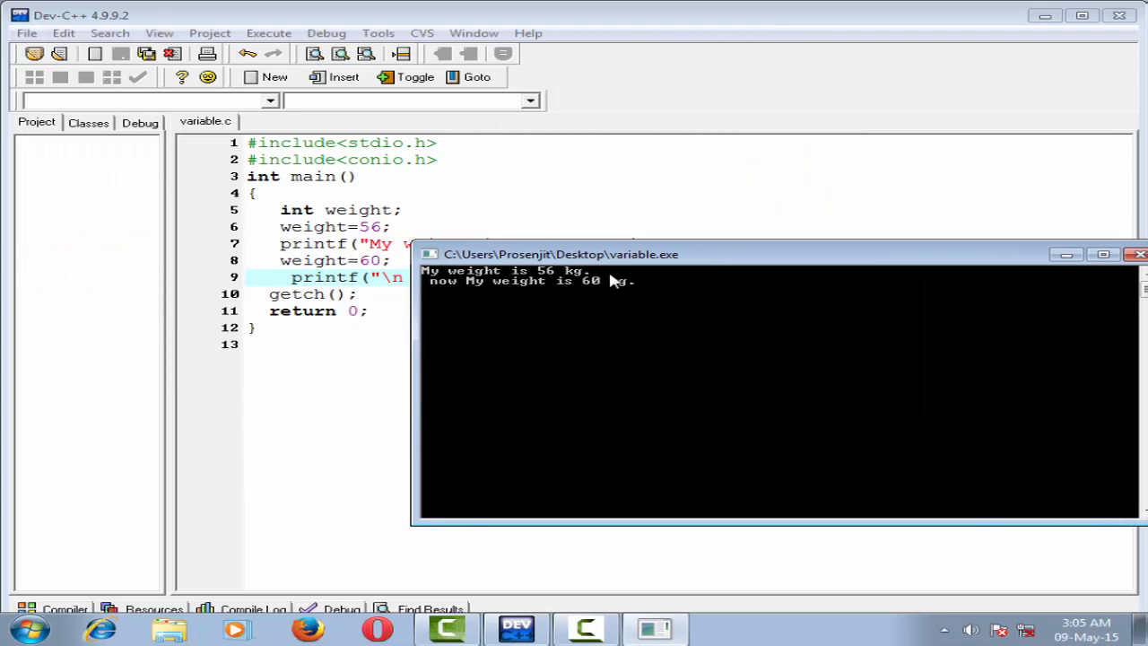
{"action": "mouse_move", "coordinate": [538, 291]}
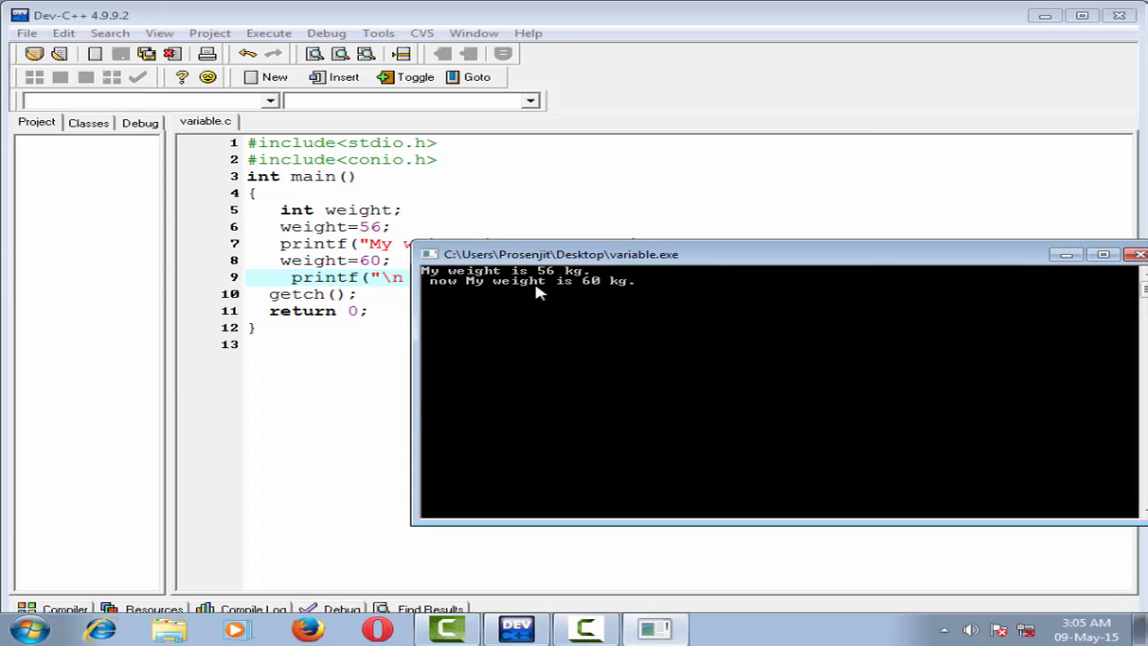
{"action": "left_click", "coordinate": [1137, 254]}
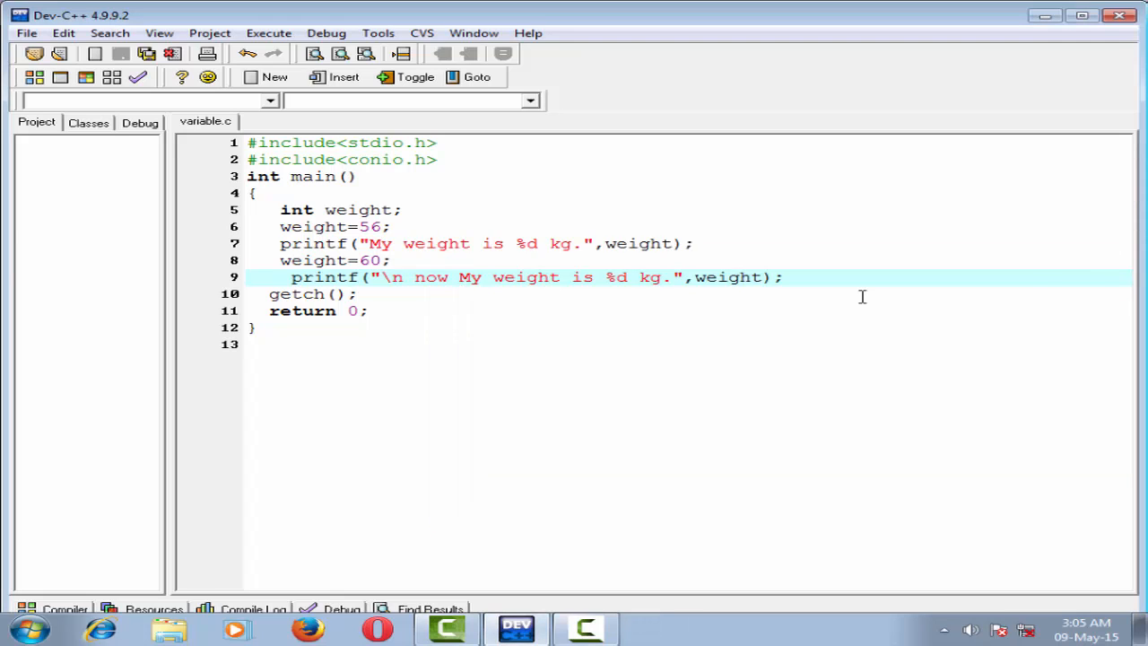
- Replace 60 on line 8 so the assignment reads weight=weight+2;
{"action": "left_click", "coordinate": [457, 276]}
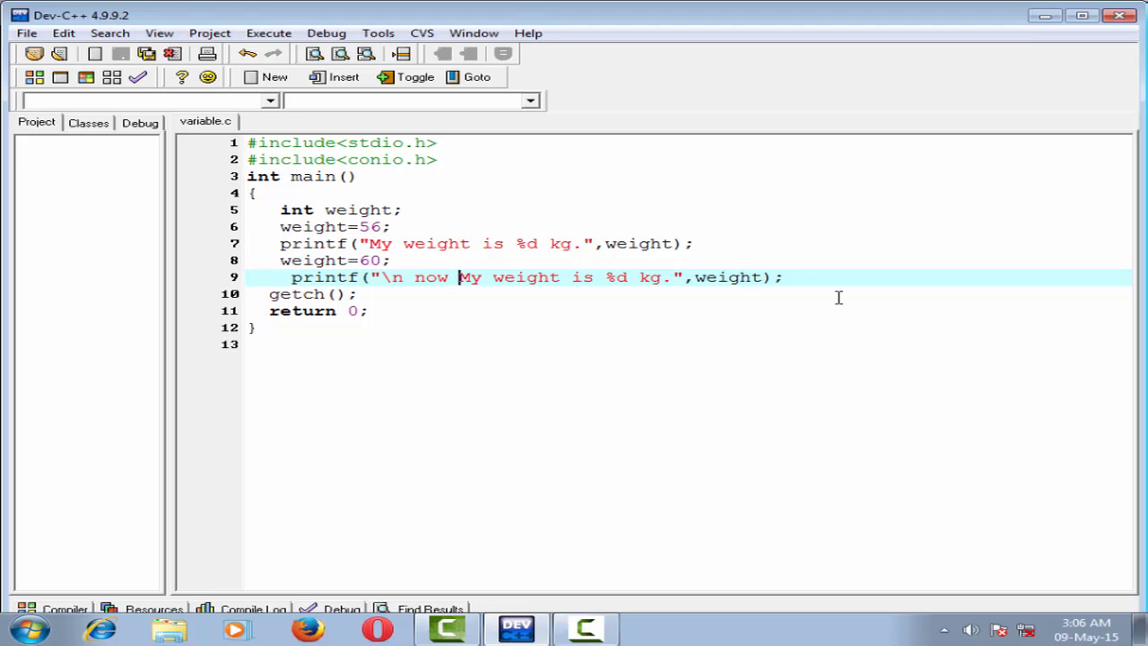
{"action": "mouse_move", "coordinate": [656, 319]}
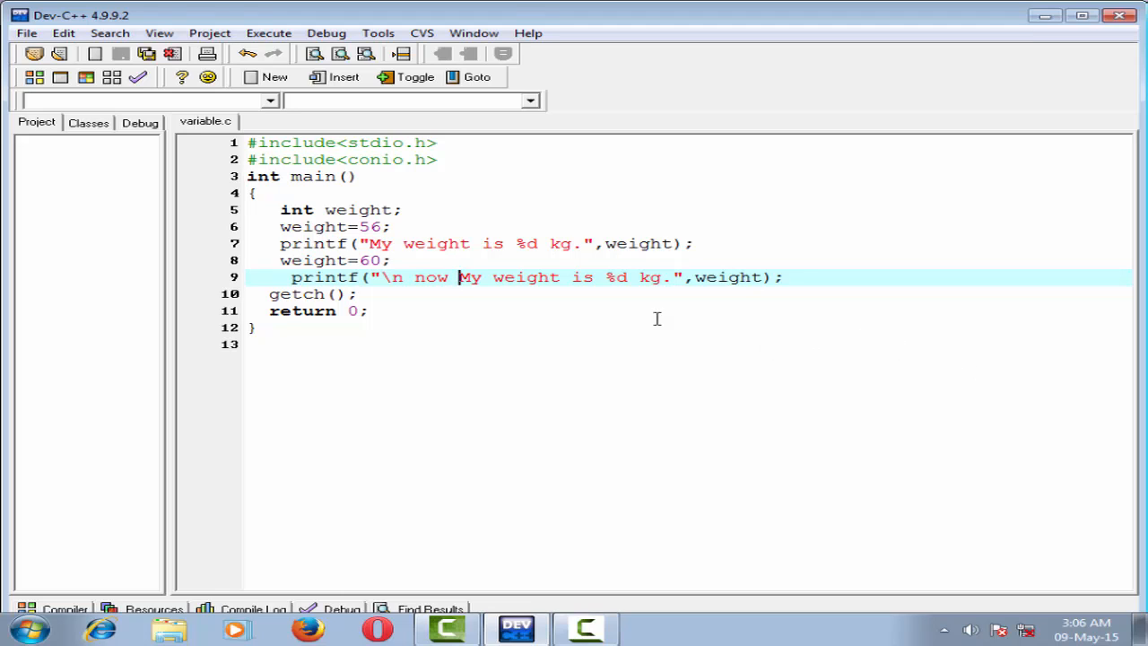
{"action": "double_click", "coordinate": [369, 260]}
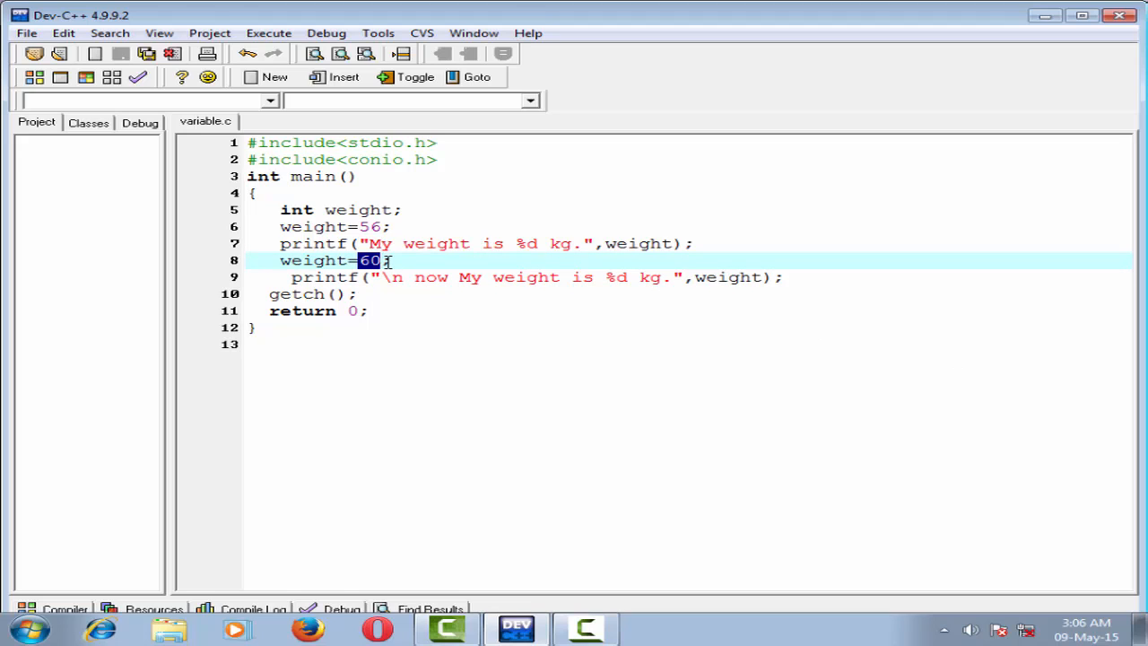
{"action": "type", "text": "weight"}
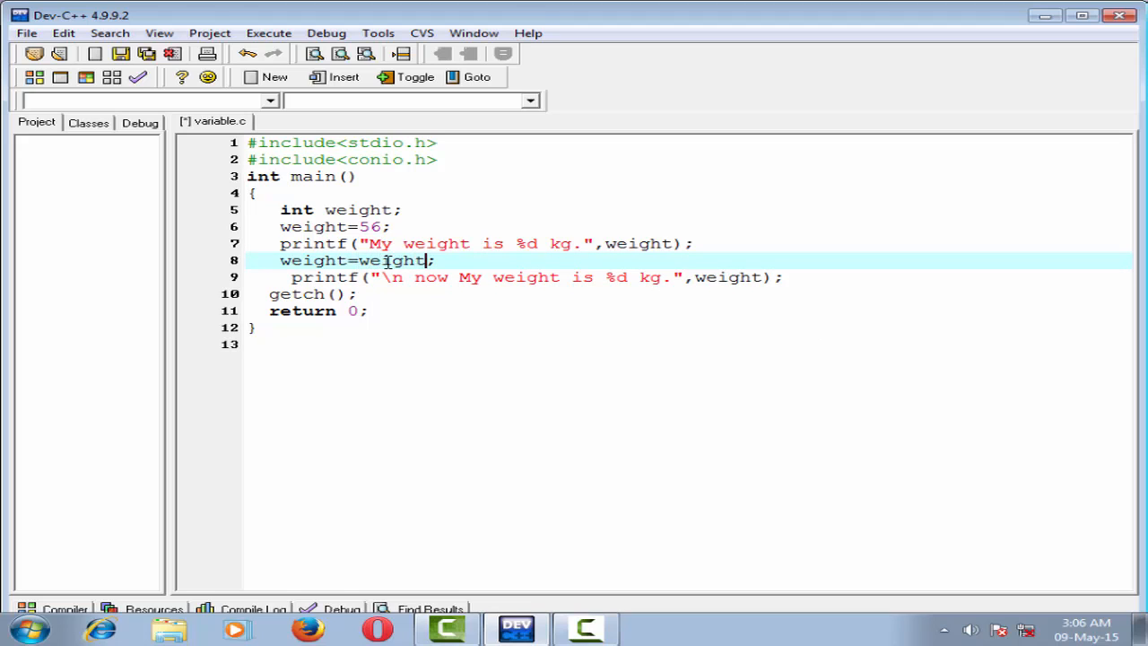
{"action": "type", "text": "++"}
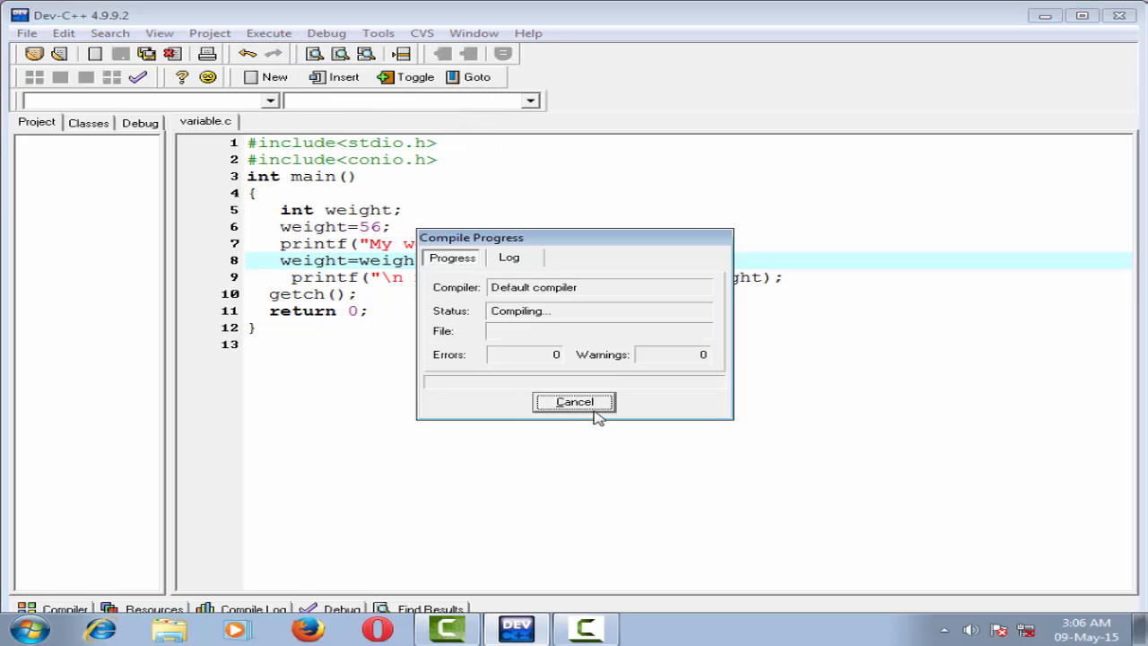
- Run the program to see the second line report 58 kg, then close the console
{"action": "left_click", "coordinate": [269, 33]}
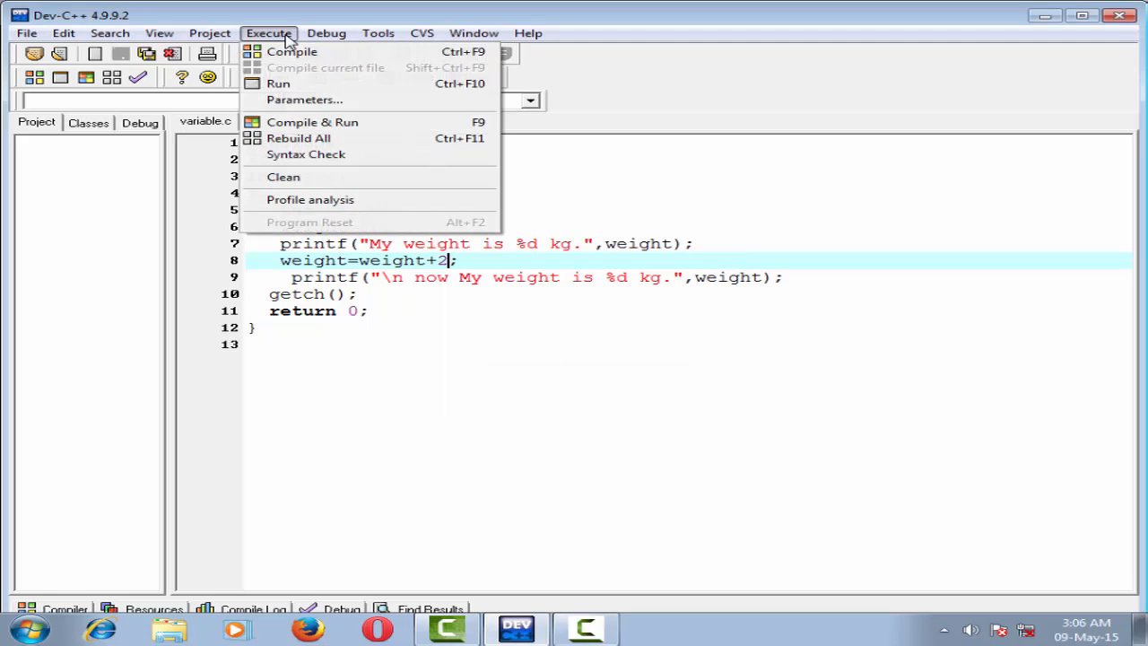
{"action": "left_click", "coordinate": [312, 122]}
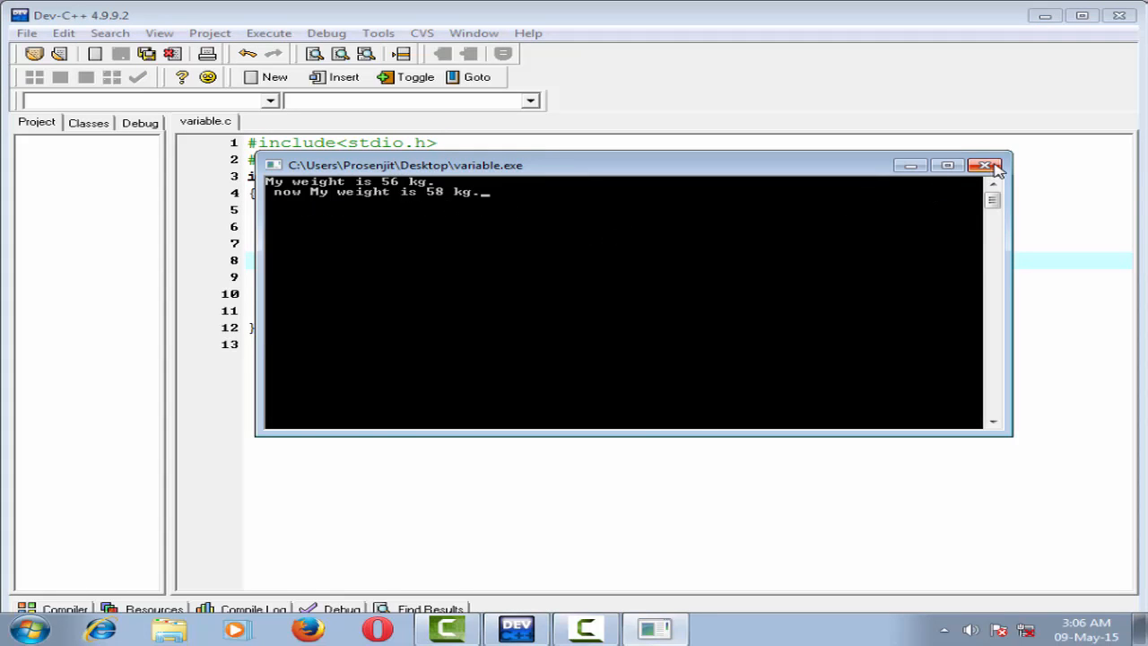
{"action": "left_click", "coordinate": [984, 165]}
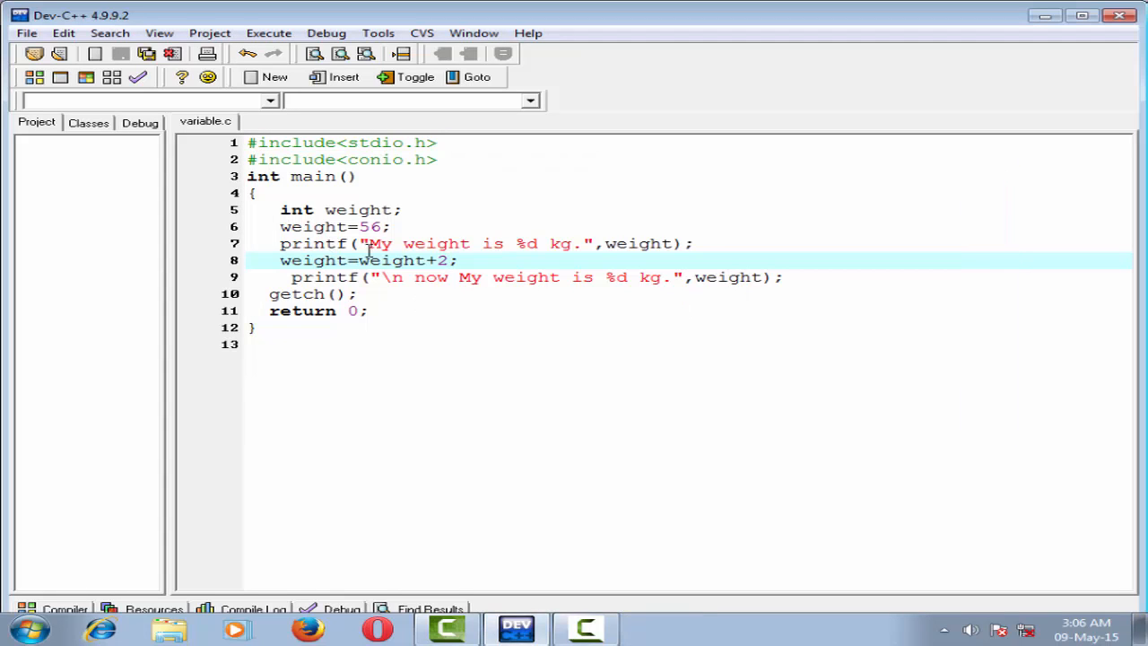
- Change line 8 to weight=60+2;, then compile and run to see 62 kg
{"action": "double_click", "coordinate": [381, 260]}
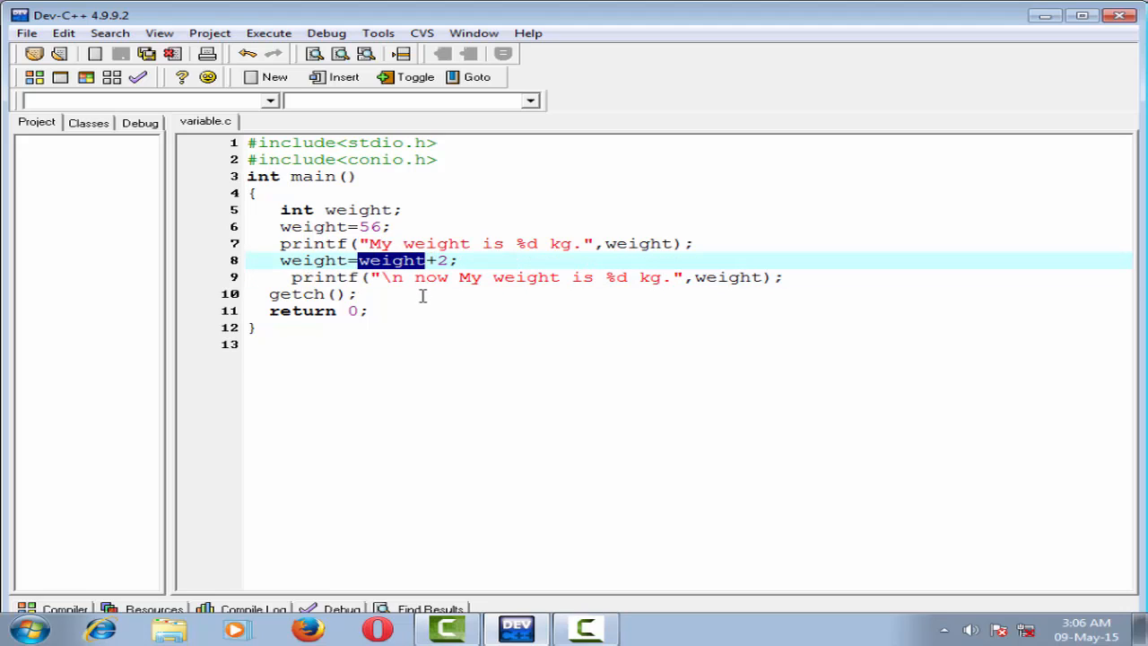
{"action": "type", "text": "60"}
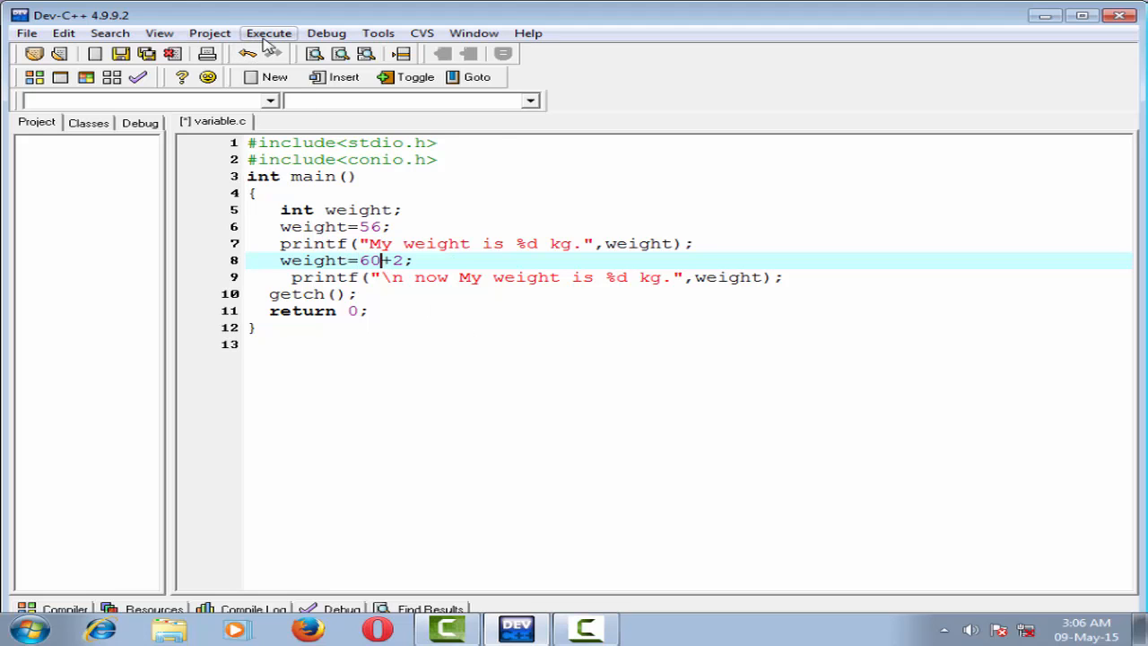
{"action": "left_click", "coordinate": [269, 32]}
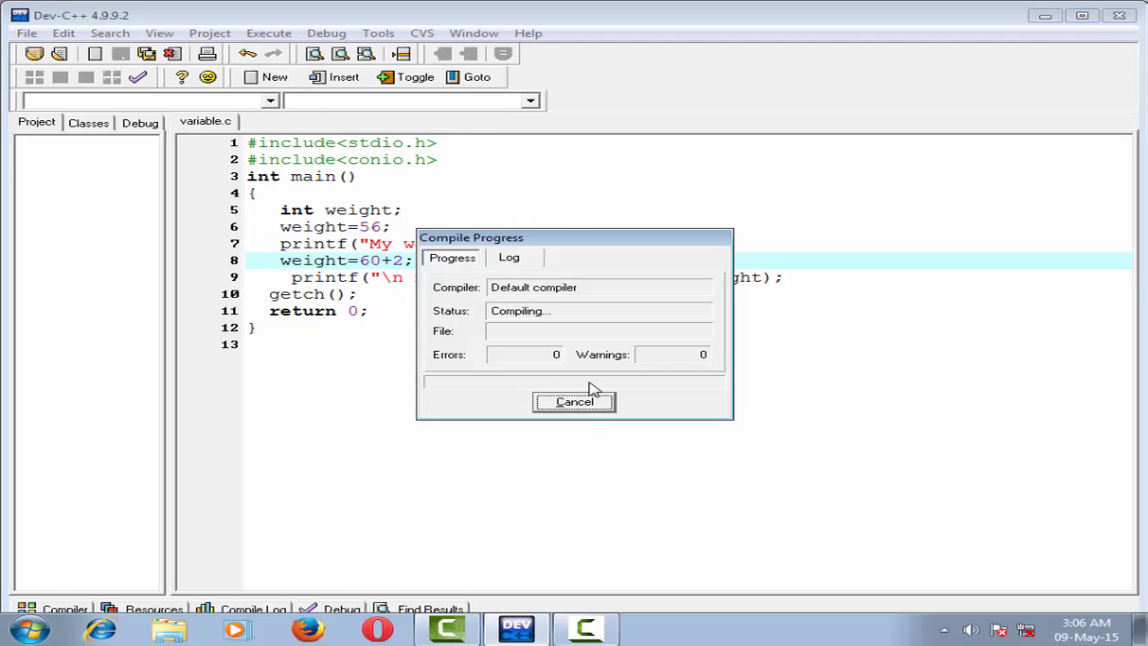
{"action": "left_click", "coordinate": [269, 33]}
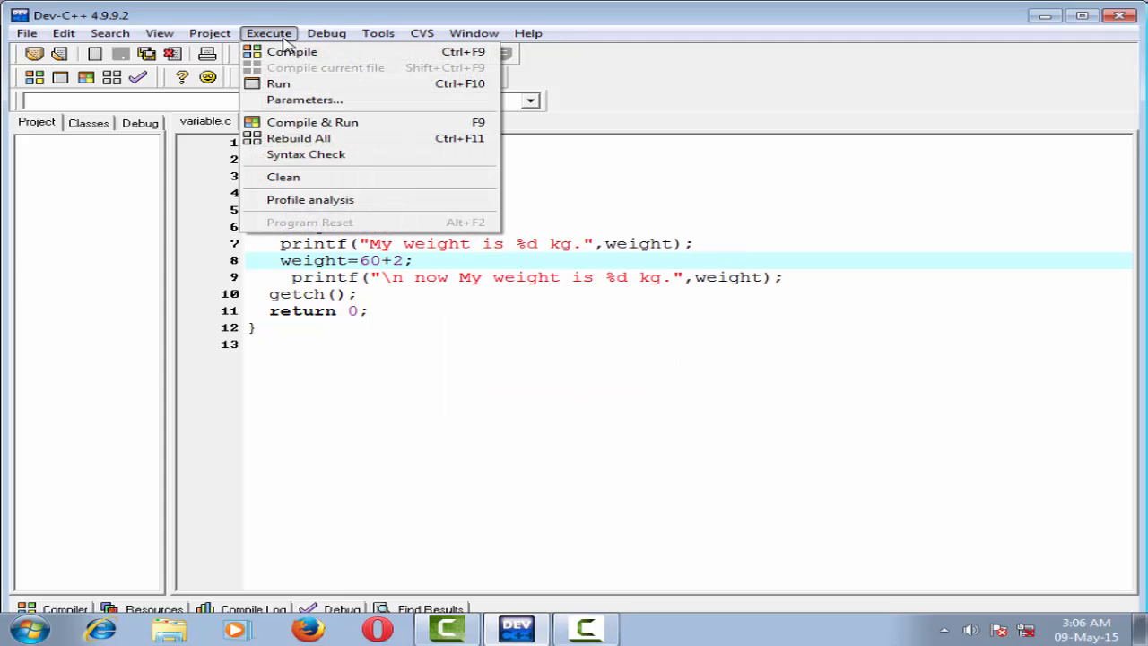
{"action": "left_click", "coordinate": [312, 122]}
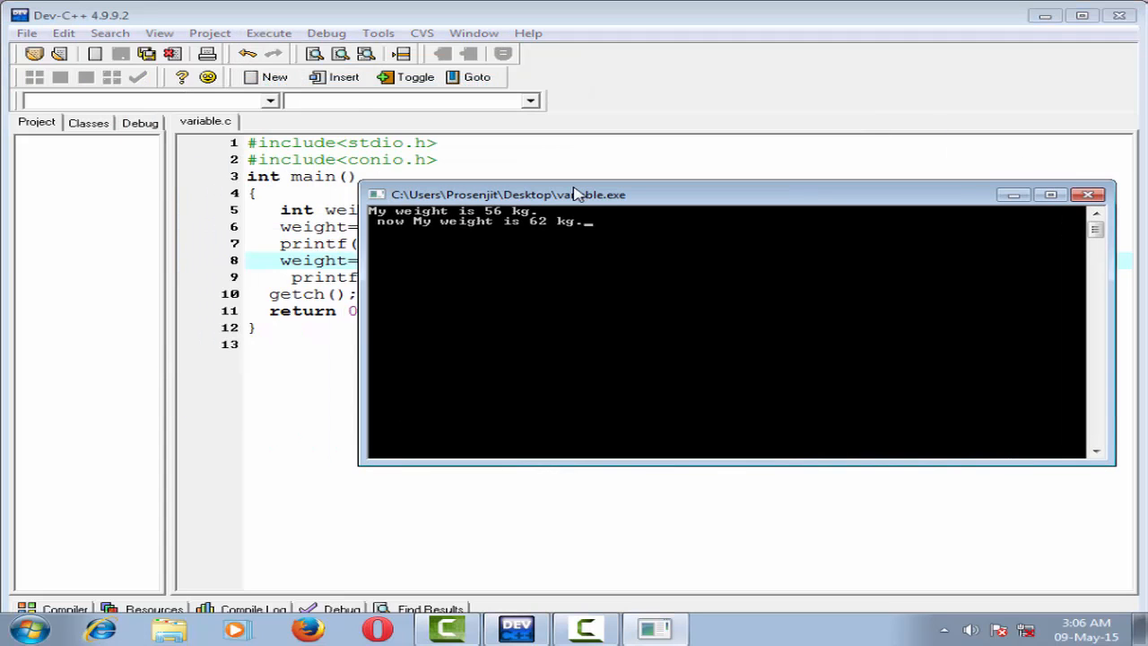